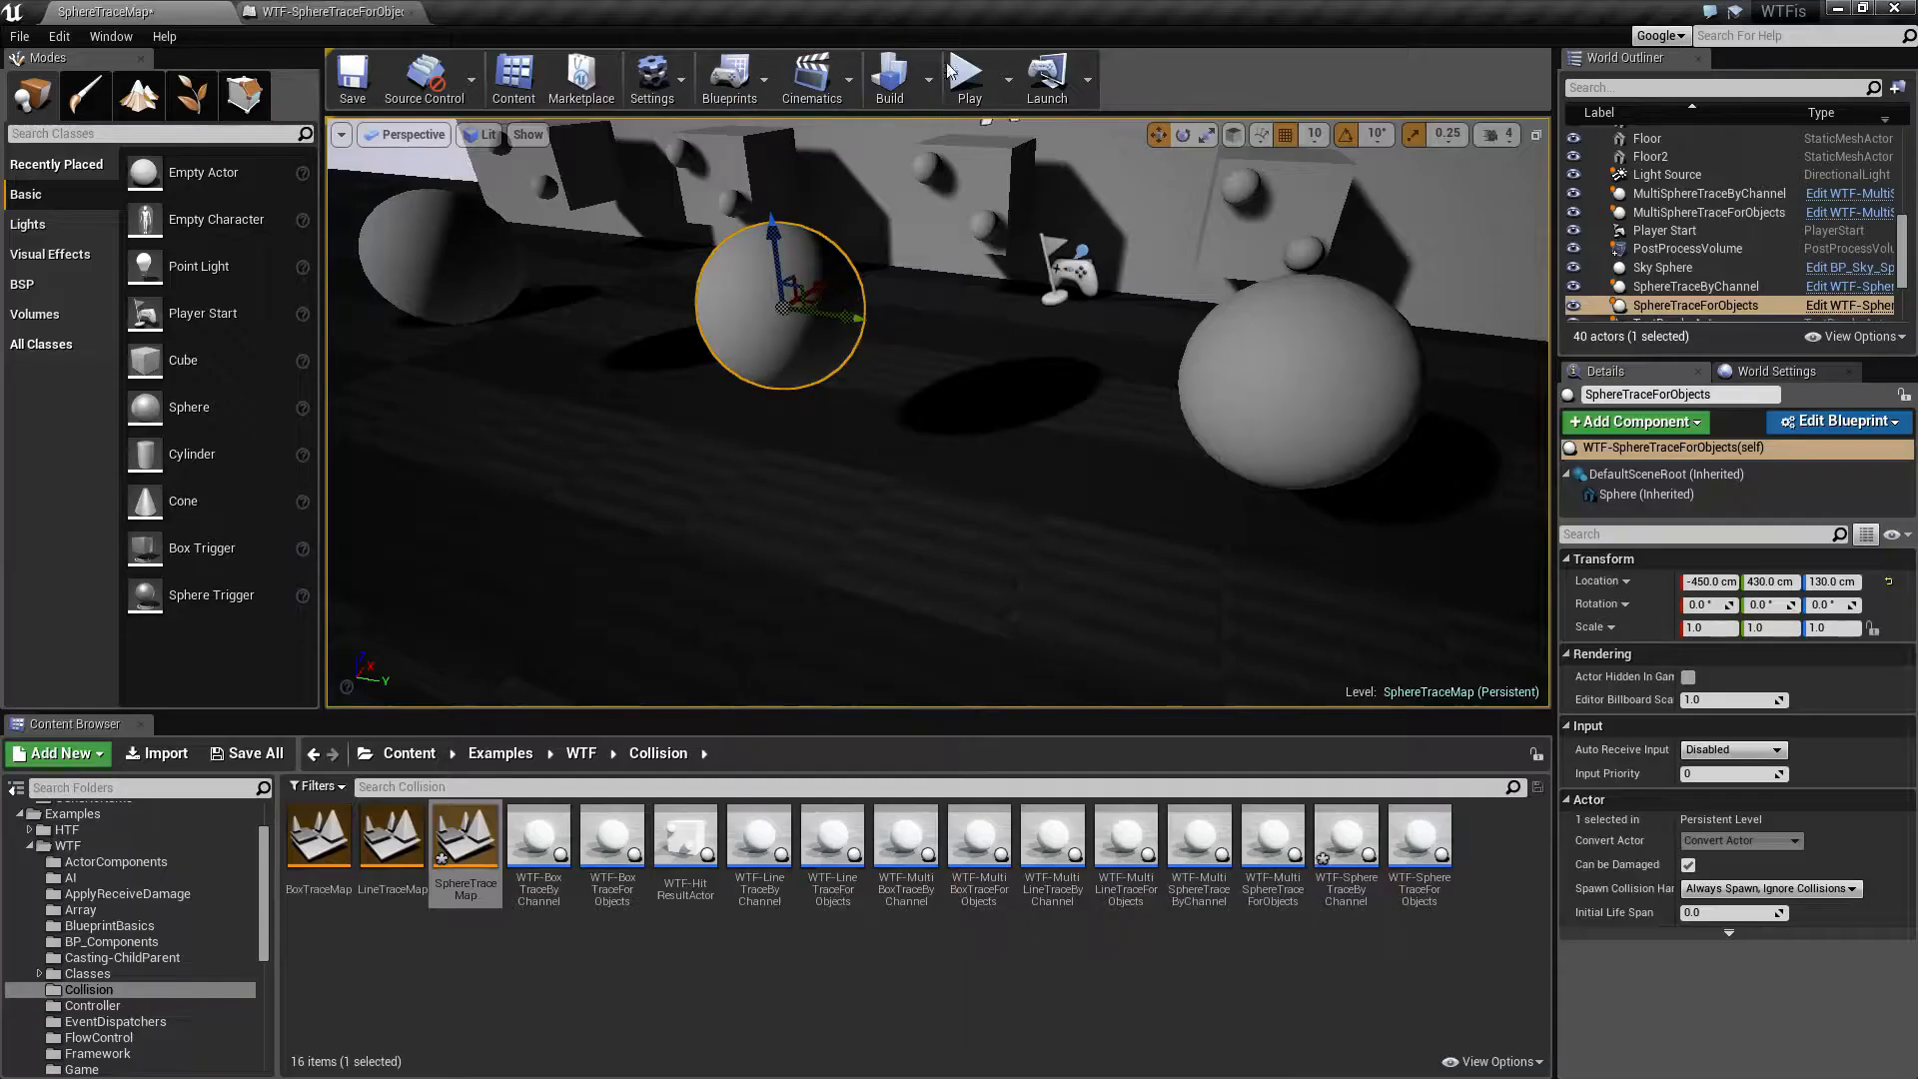
# Play the SphereTraceMap level to watch the red debug sphere-trace lines on walls and spheres.
pyautogui.click(967, 78)
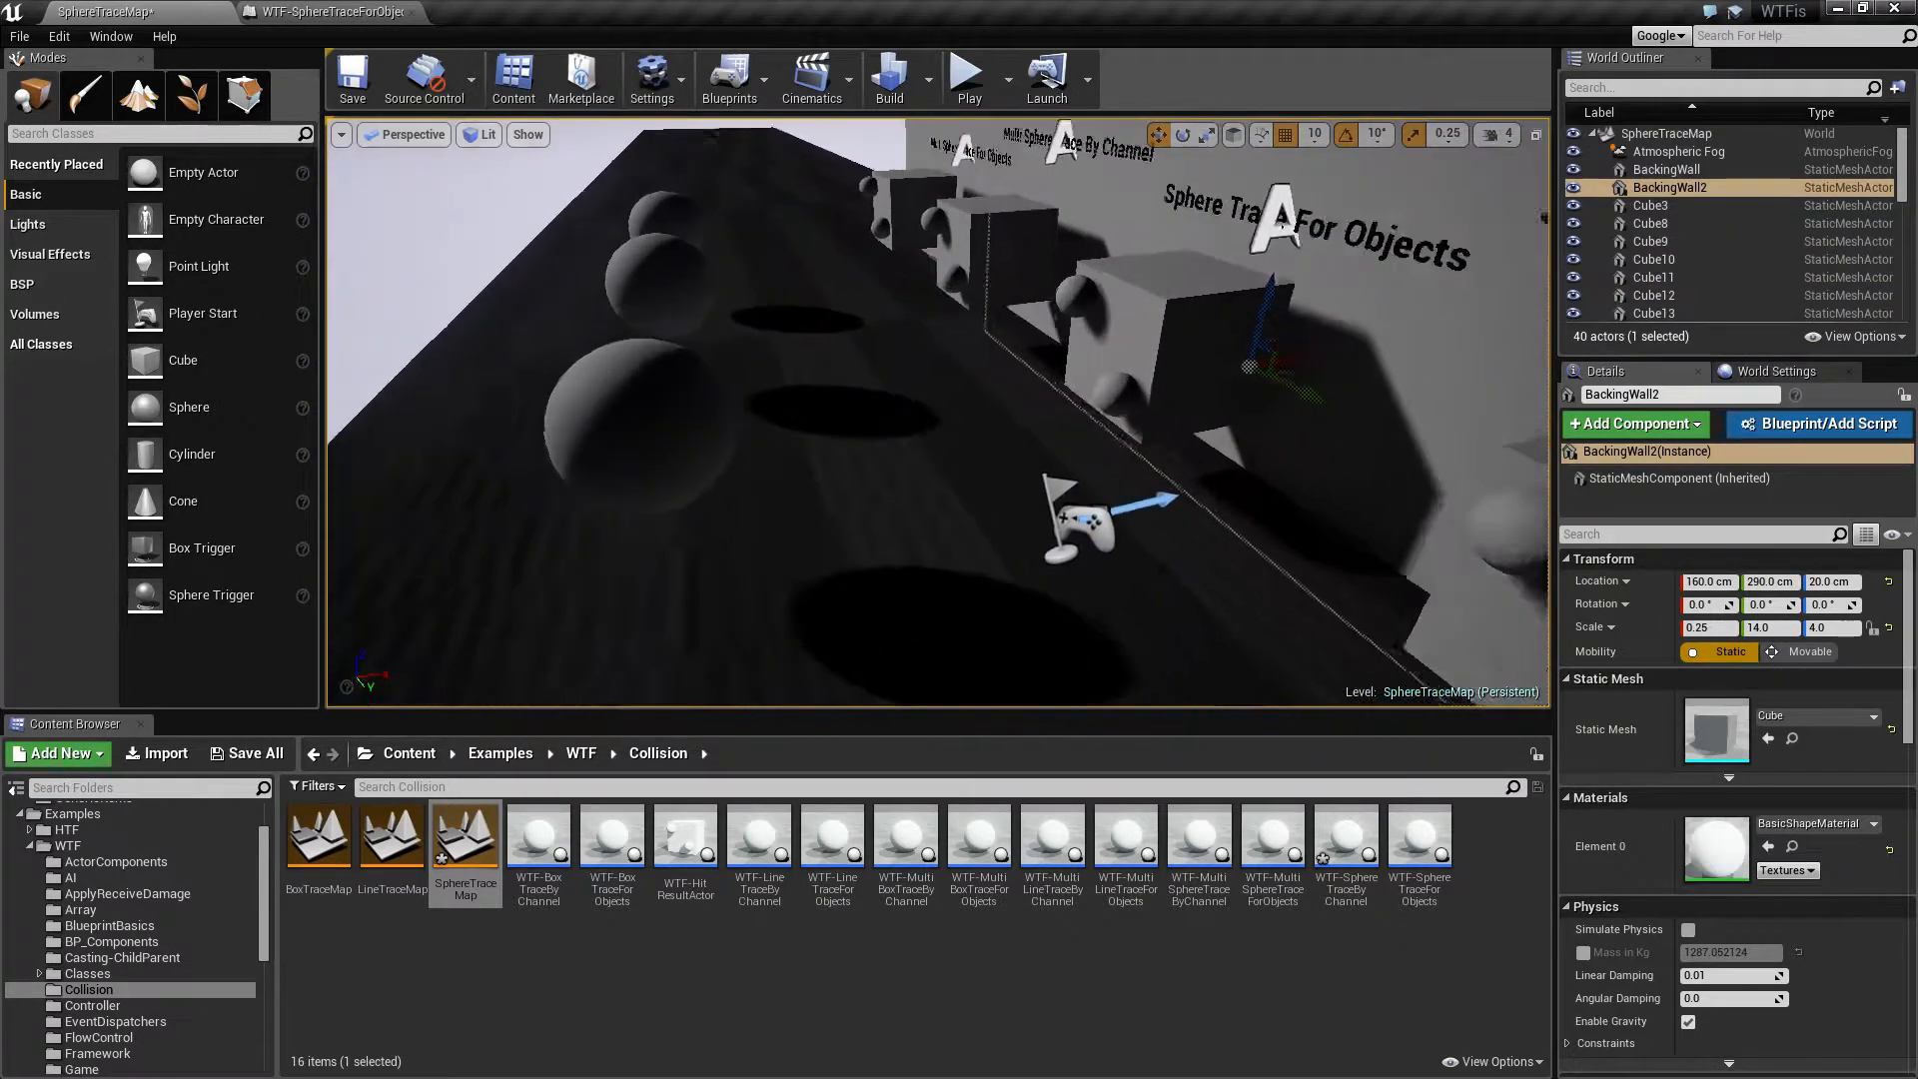
pyautogui.click(965, 76)
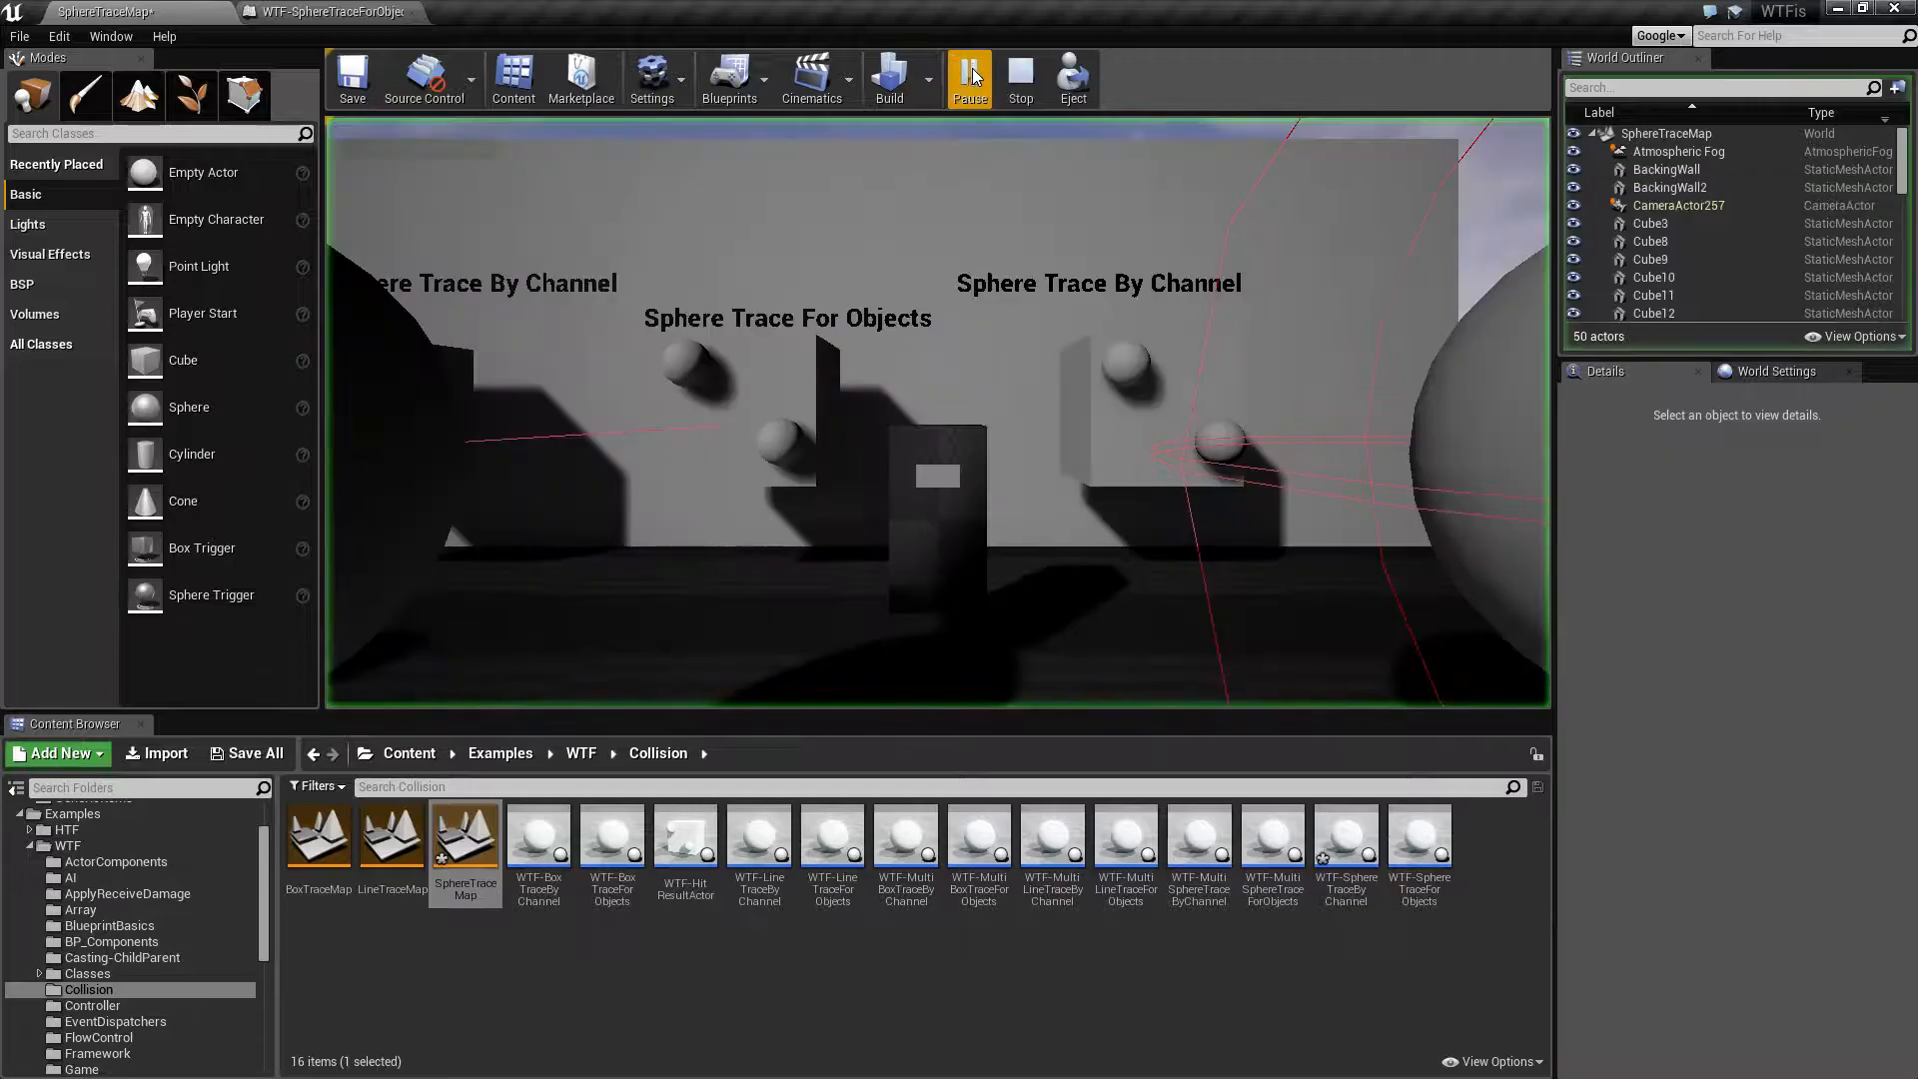
pyautogui.click(969, 76)
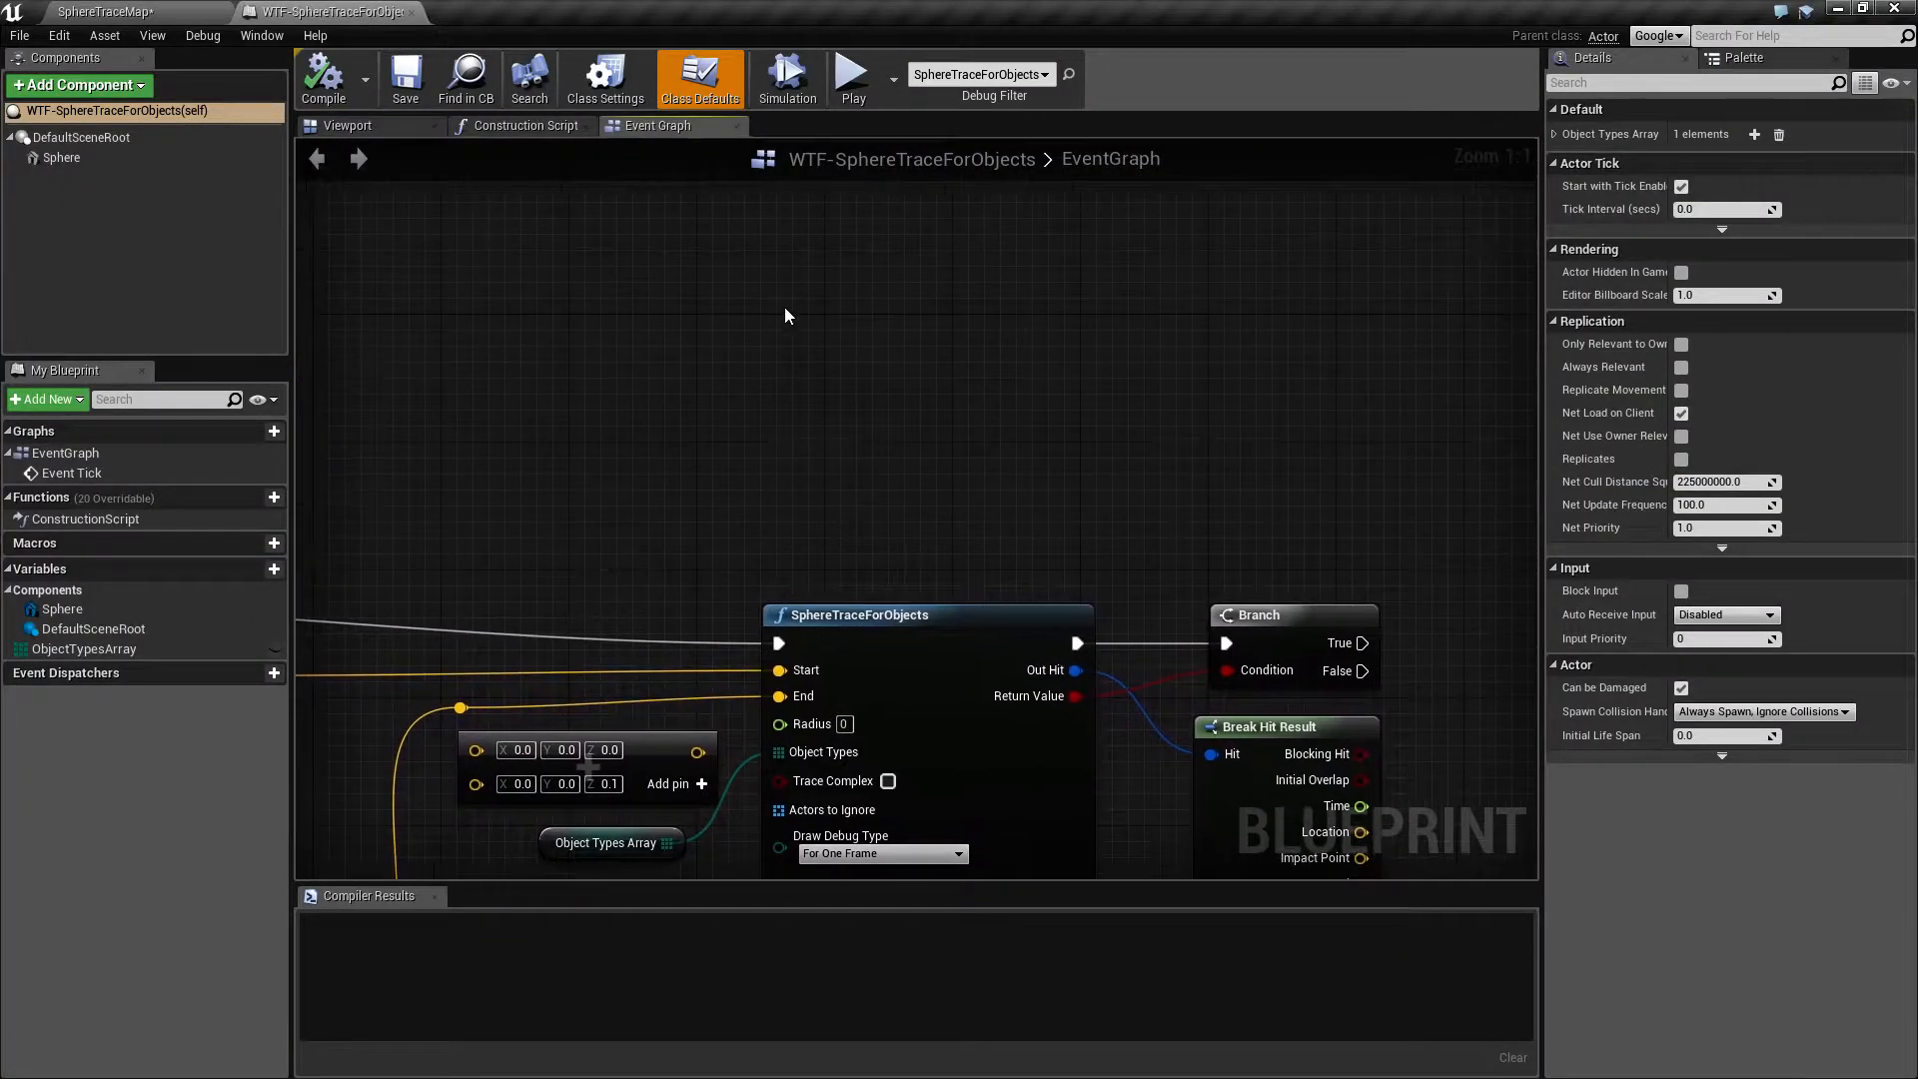
pyautogui.write('spher')
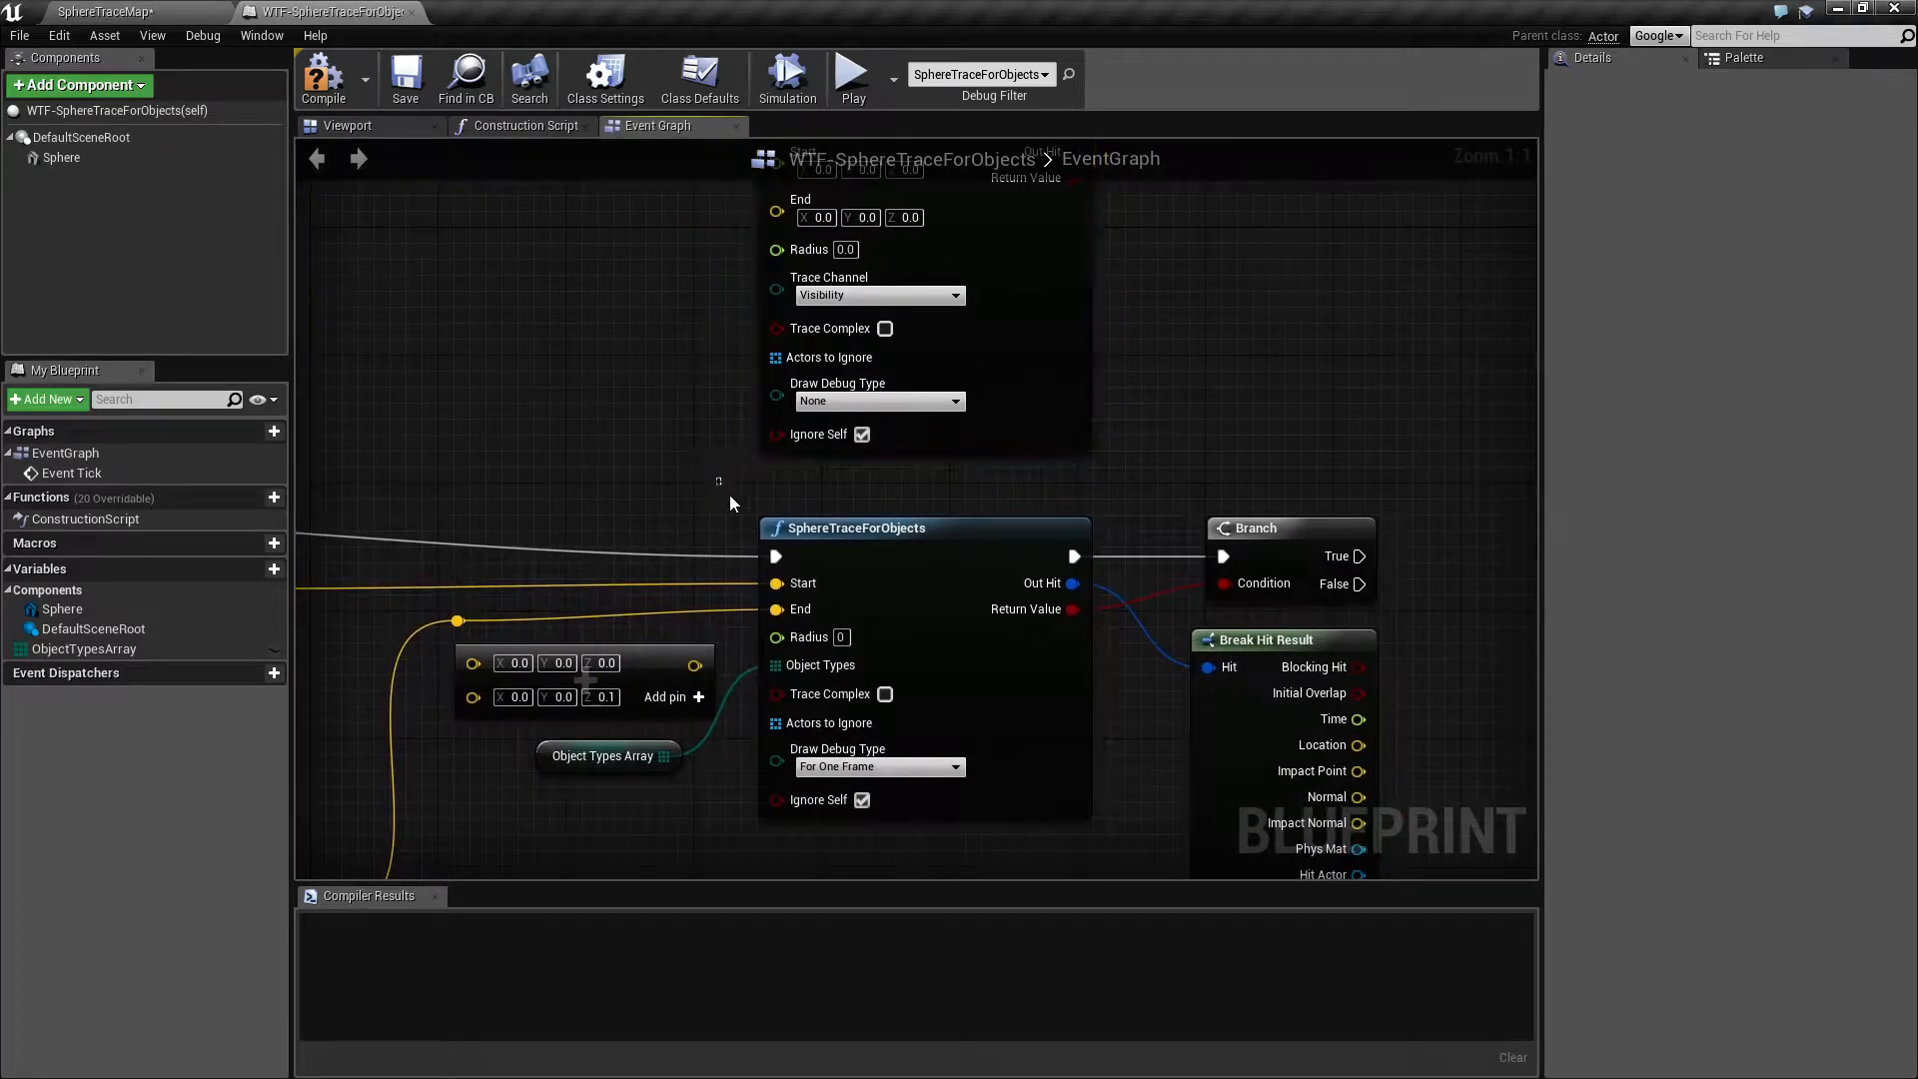
pyautogui.moveTo(933, 688)
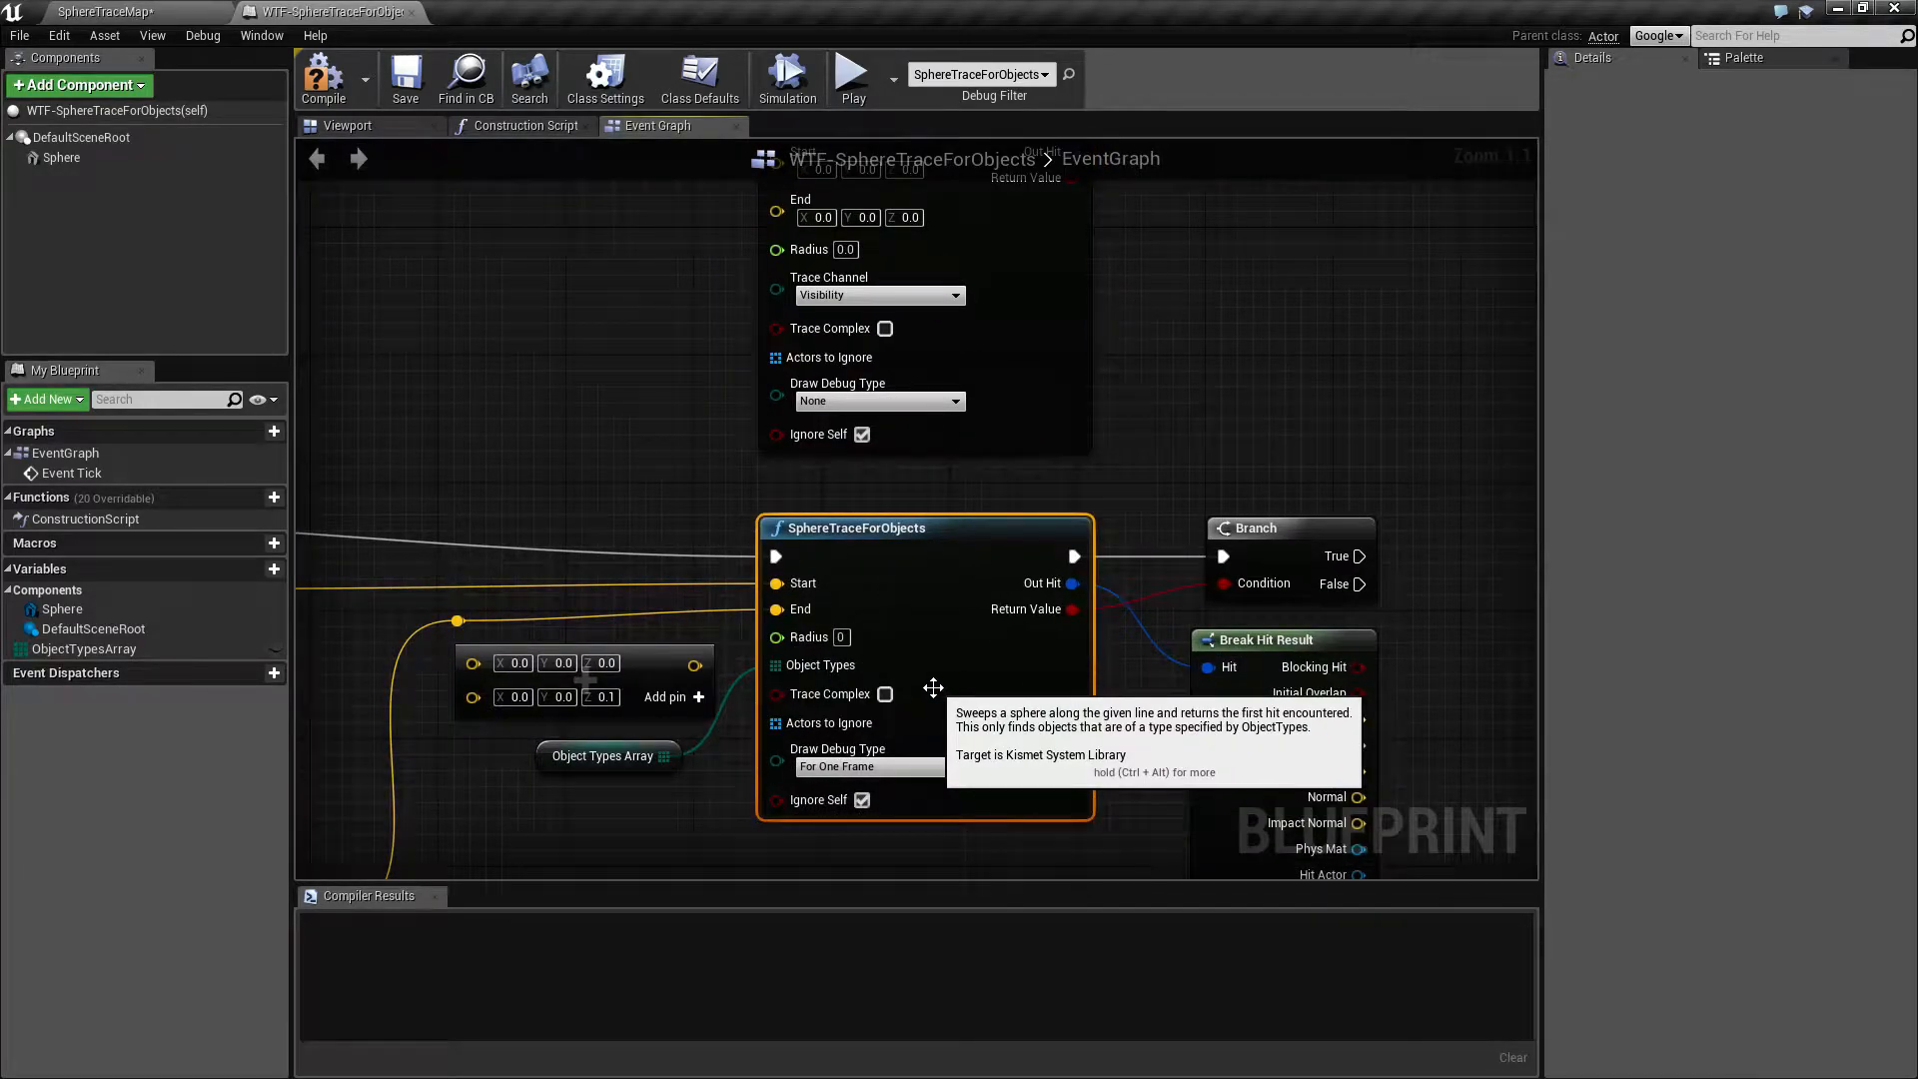
pyautogui.moveTo(668, 412)
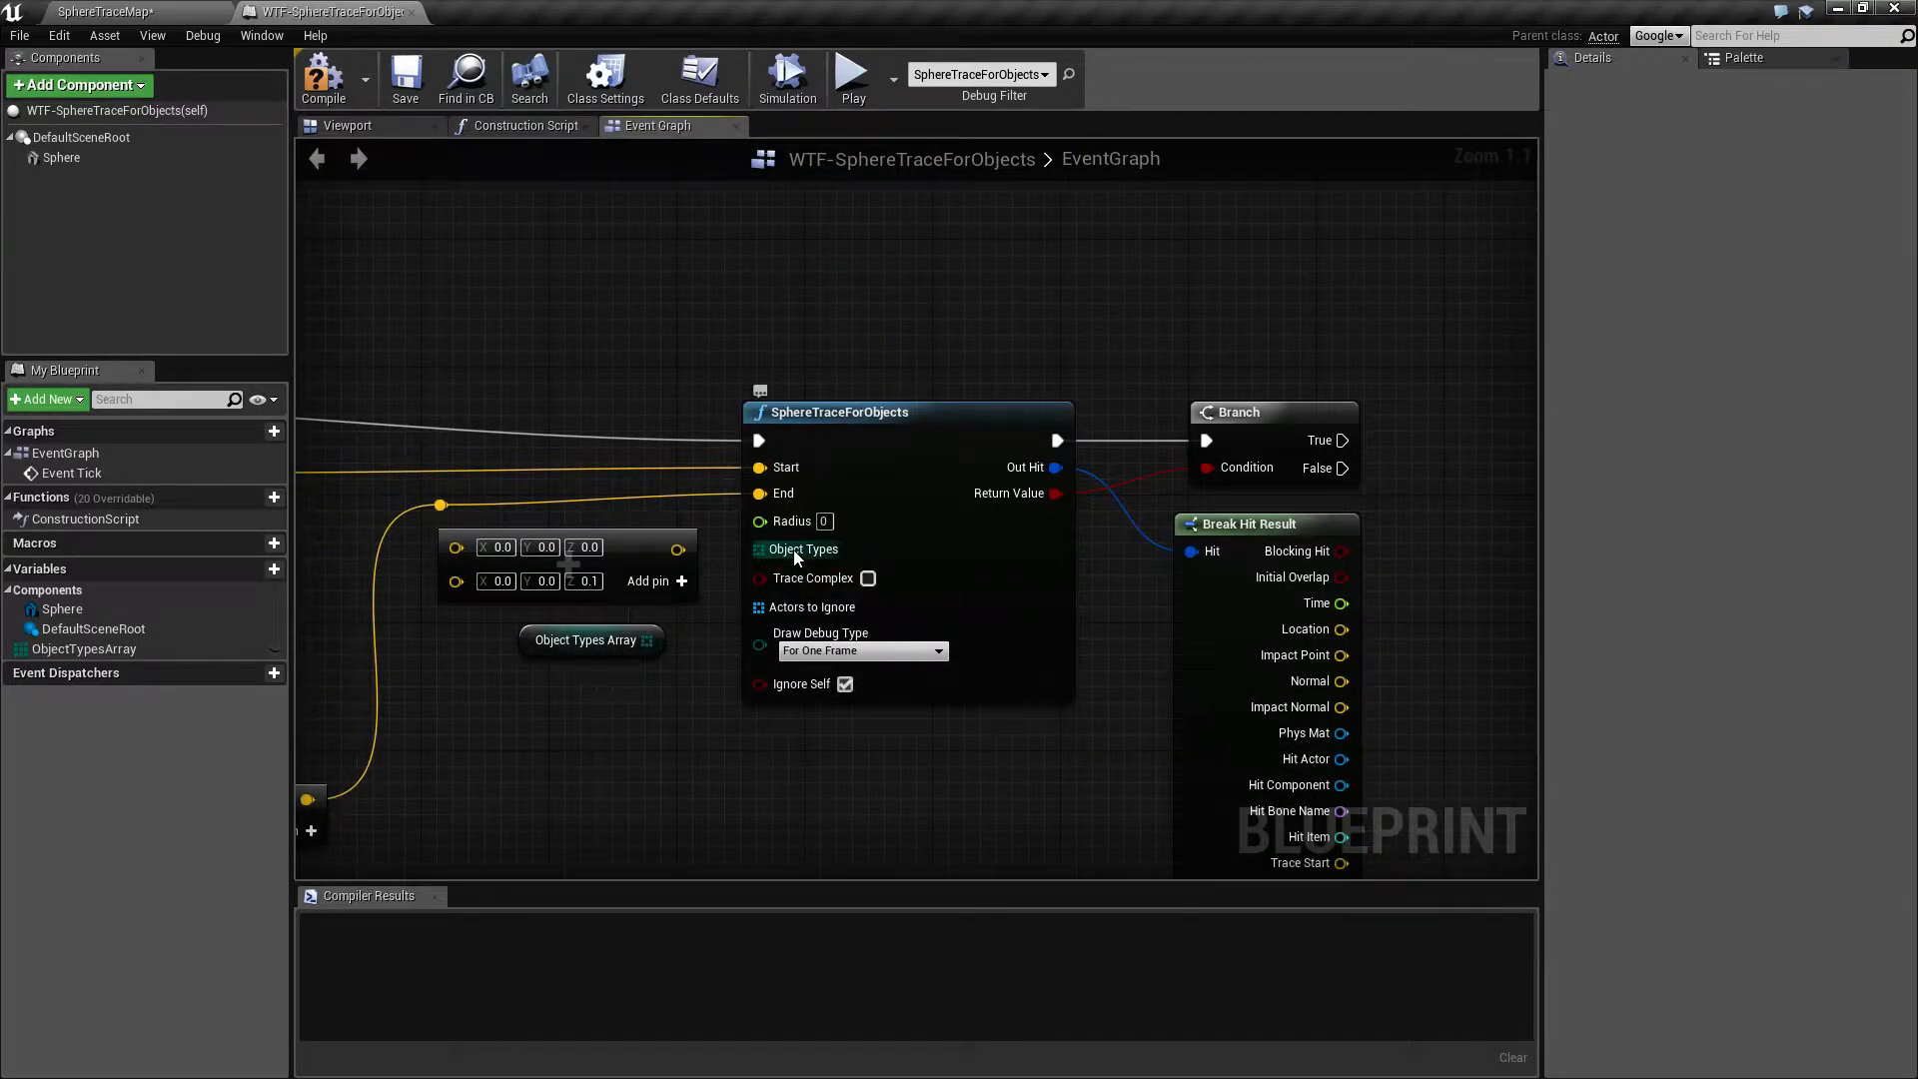
pyautogui.moveTo(62, 158)
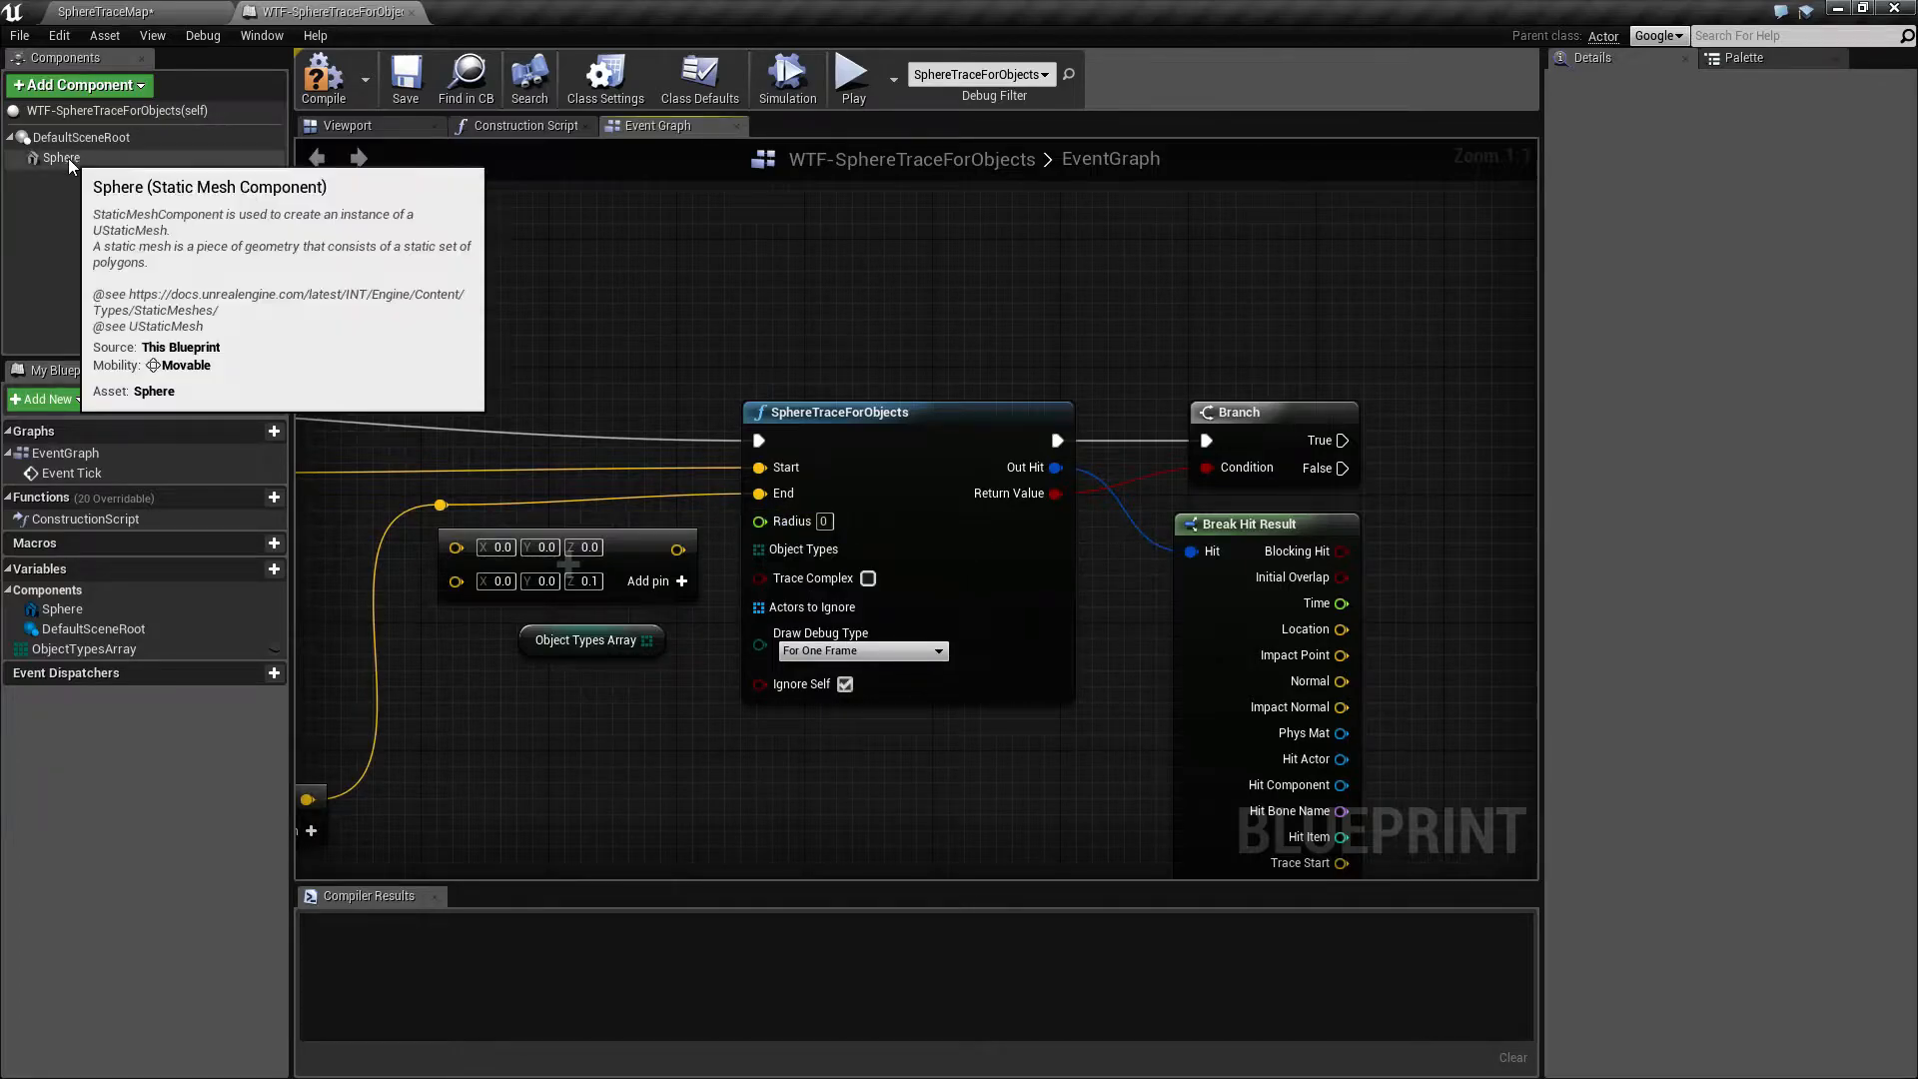
# Check the Sphere component's collision, then show the ObjectTypesArray variable's WorldStatic default.
pyautogui.click(60, 158)
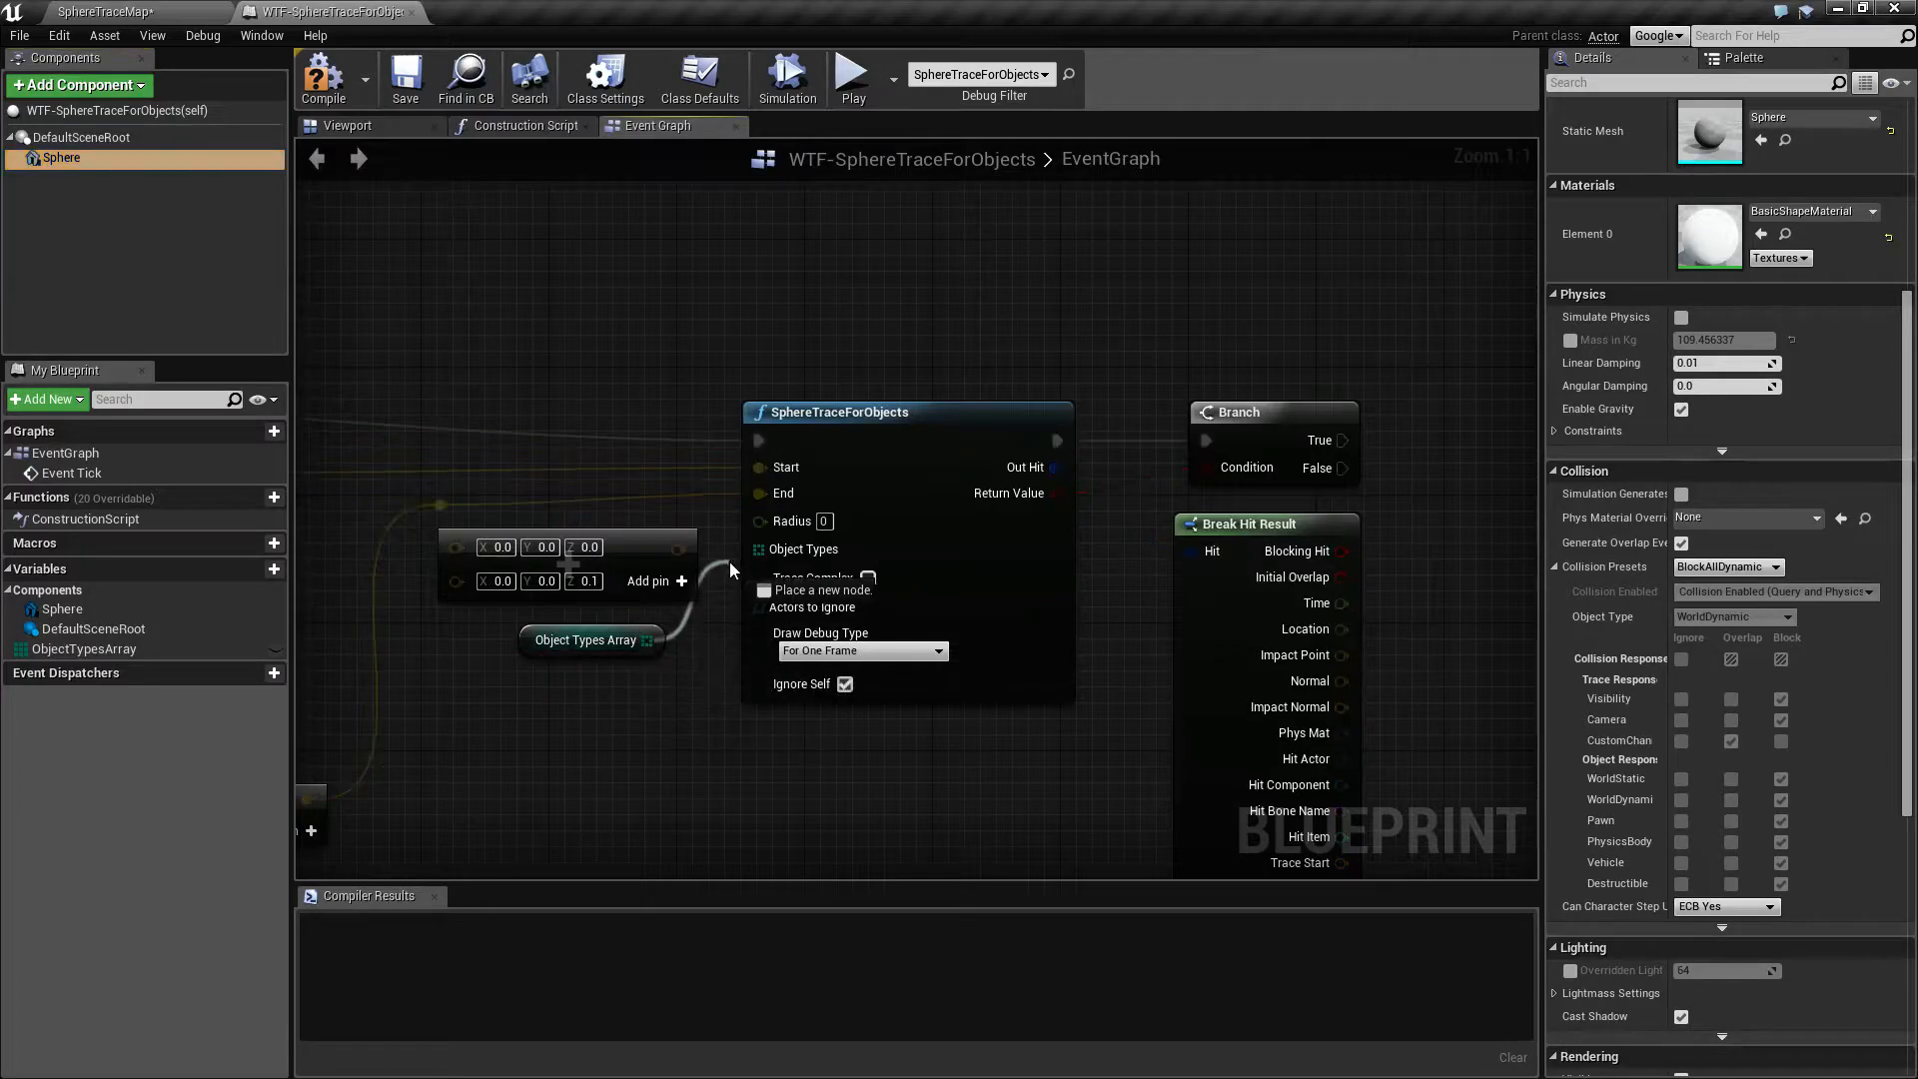
pyautogui.click(586, 639)
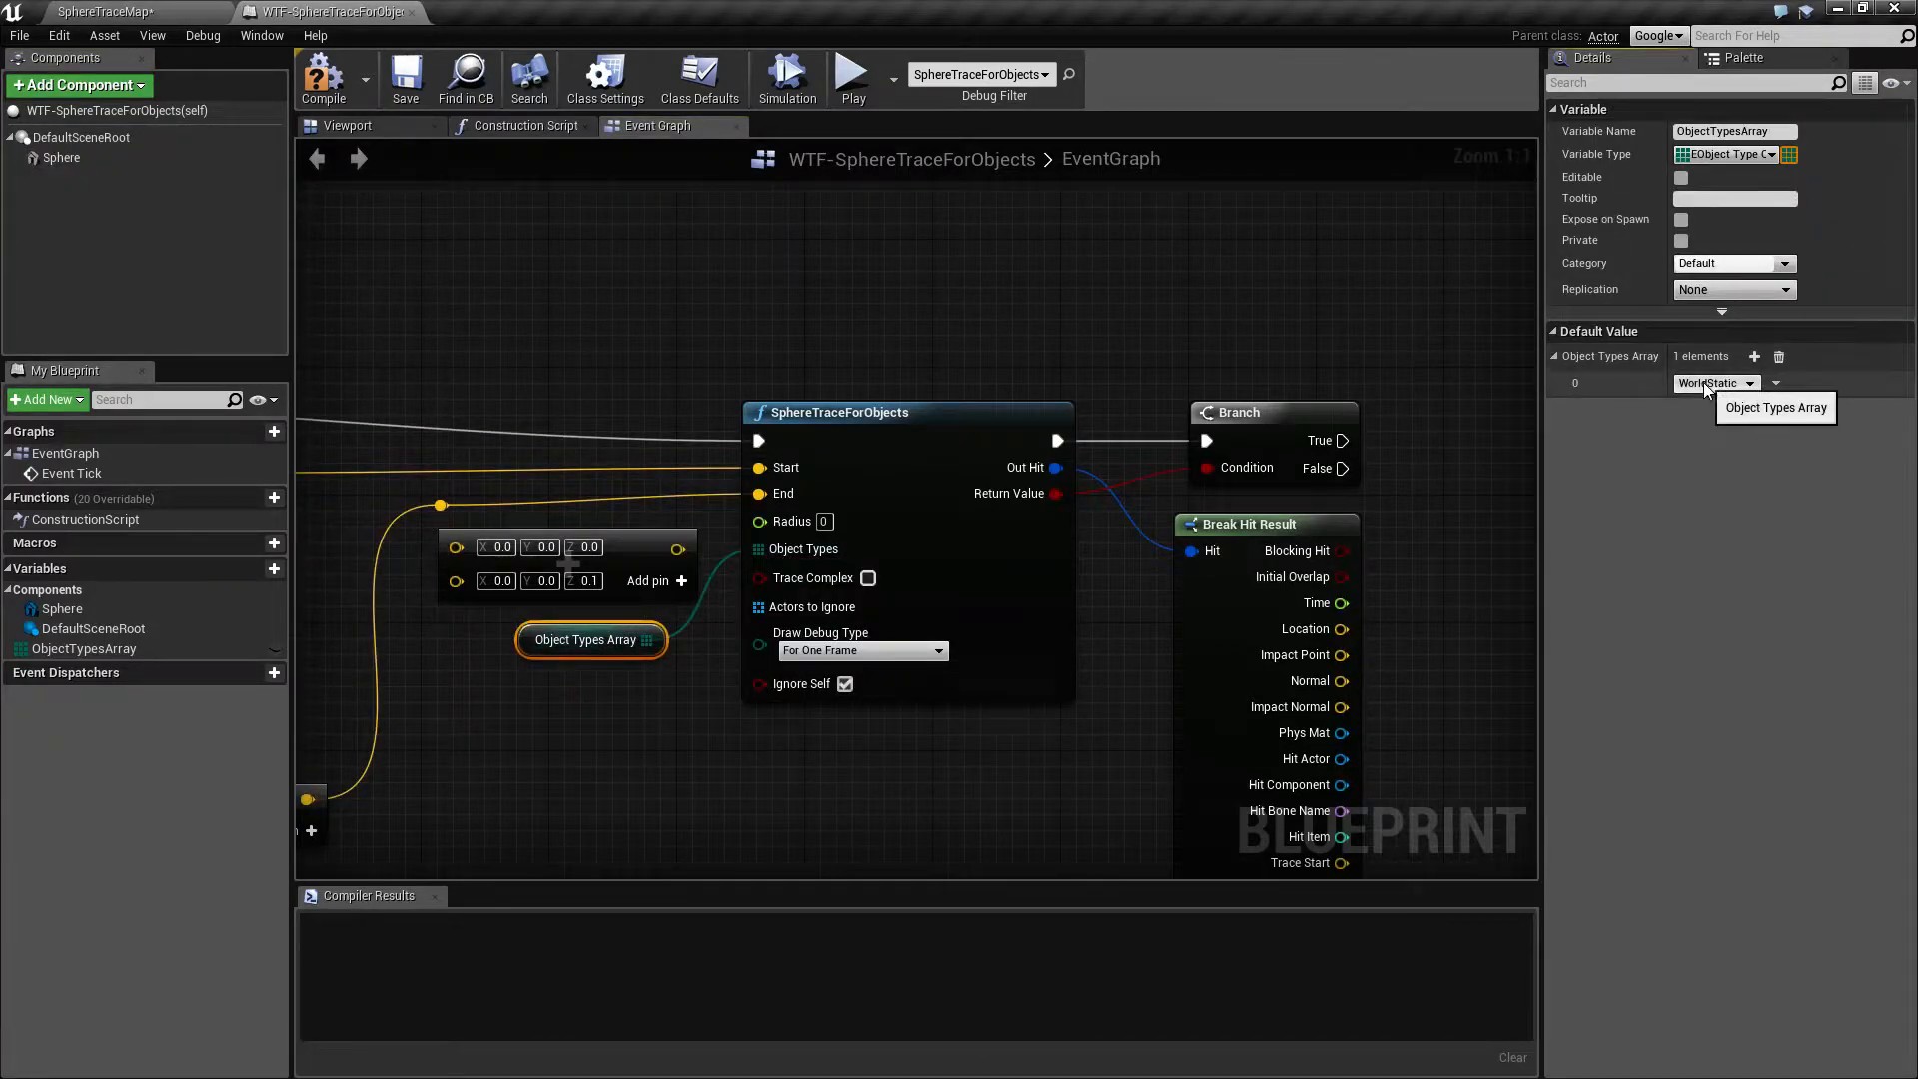
# Change the ObjectTypesArray's first entry from WorldStatic to WorldDynamic and compile.
pyautogui.click(1713, 383)
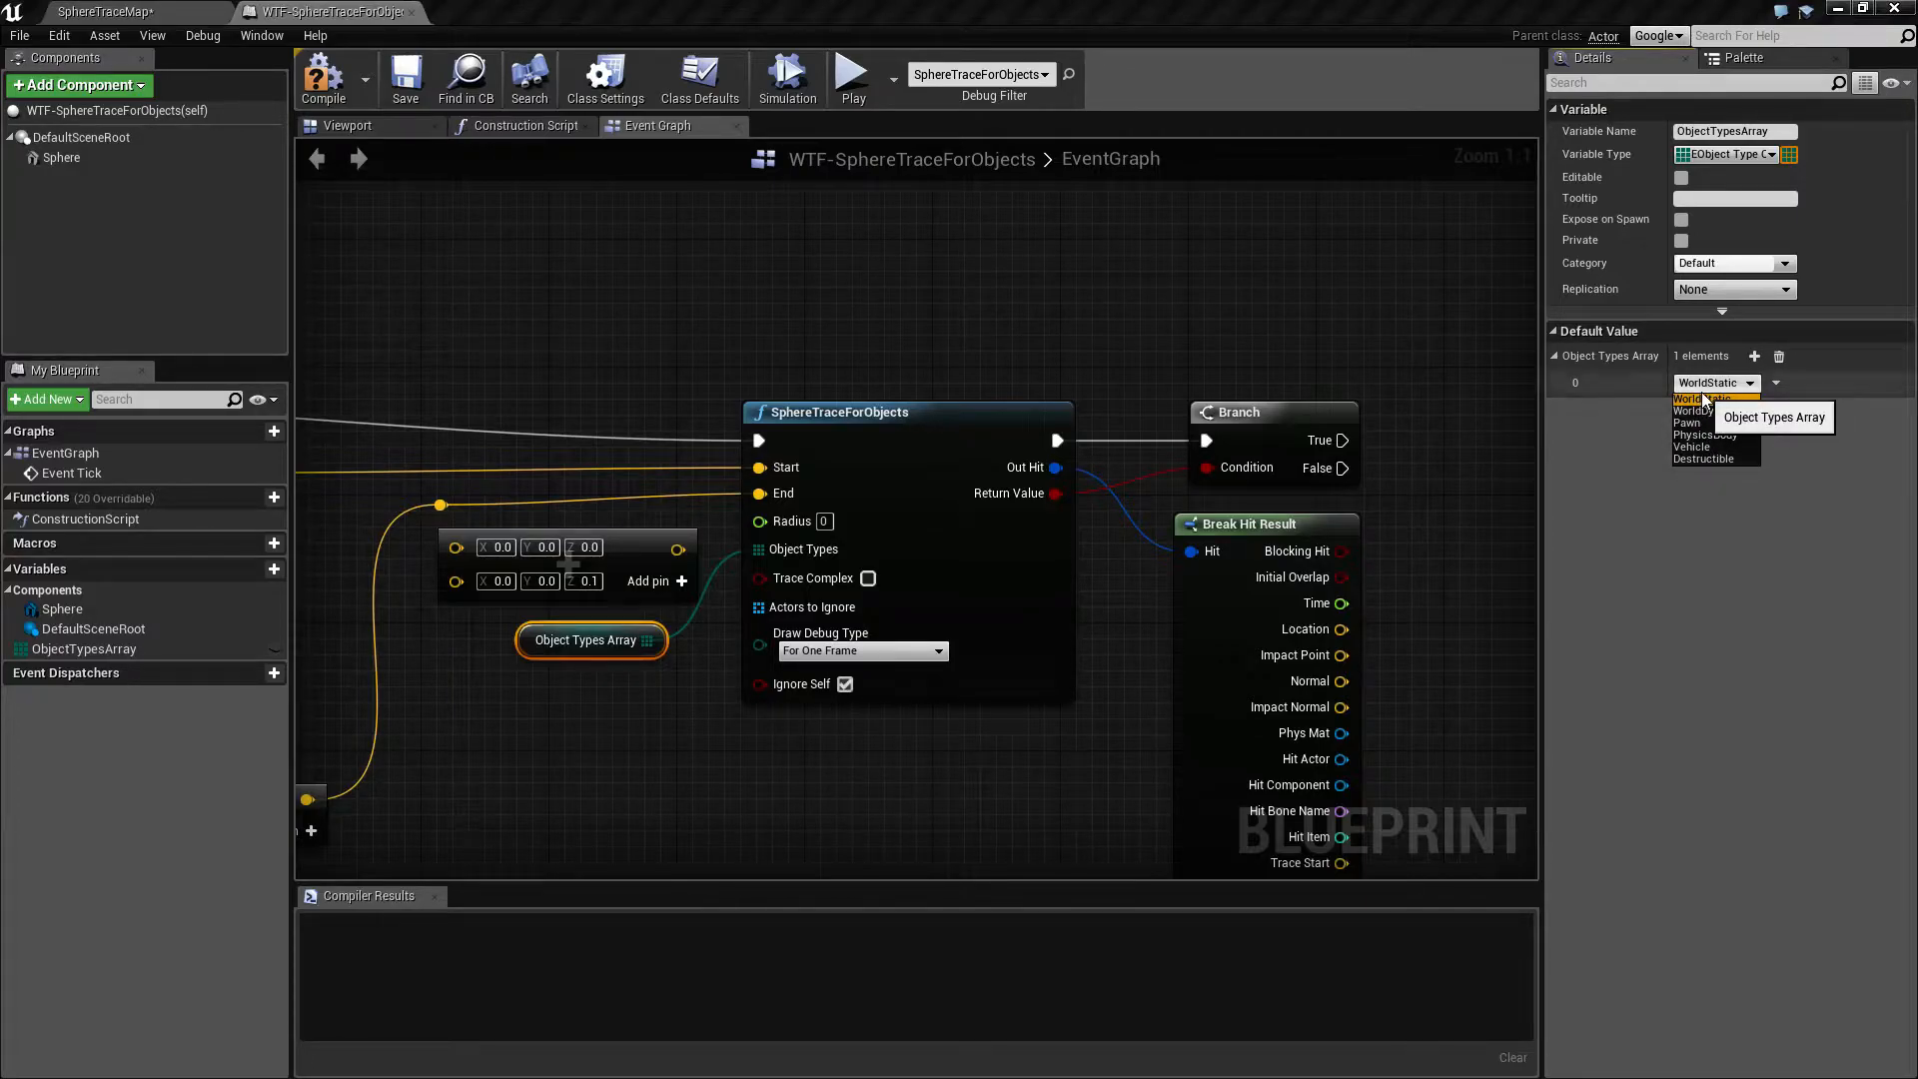
pyautogui.click(1708, 381)
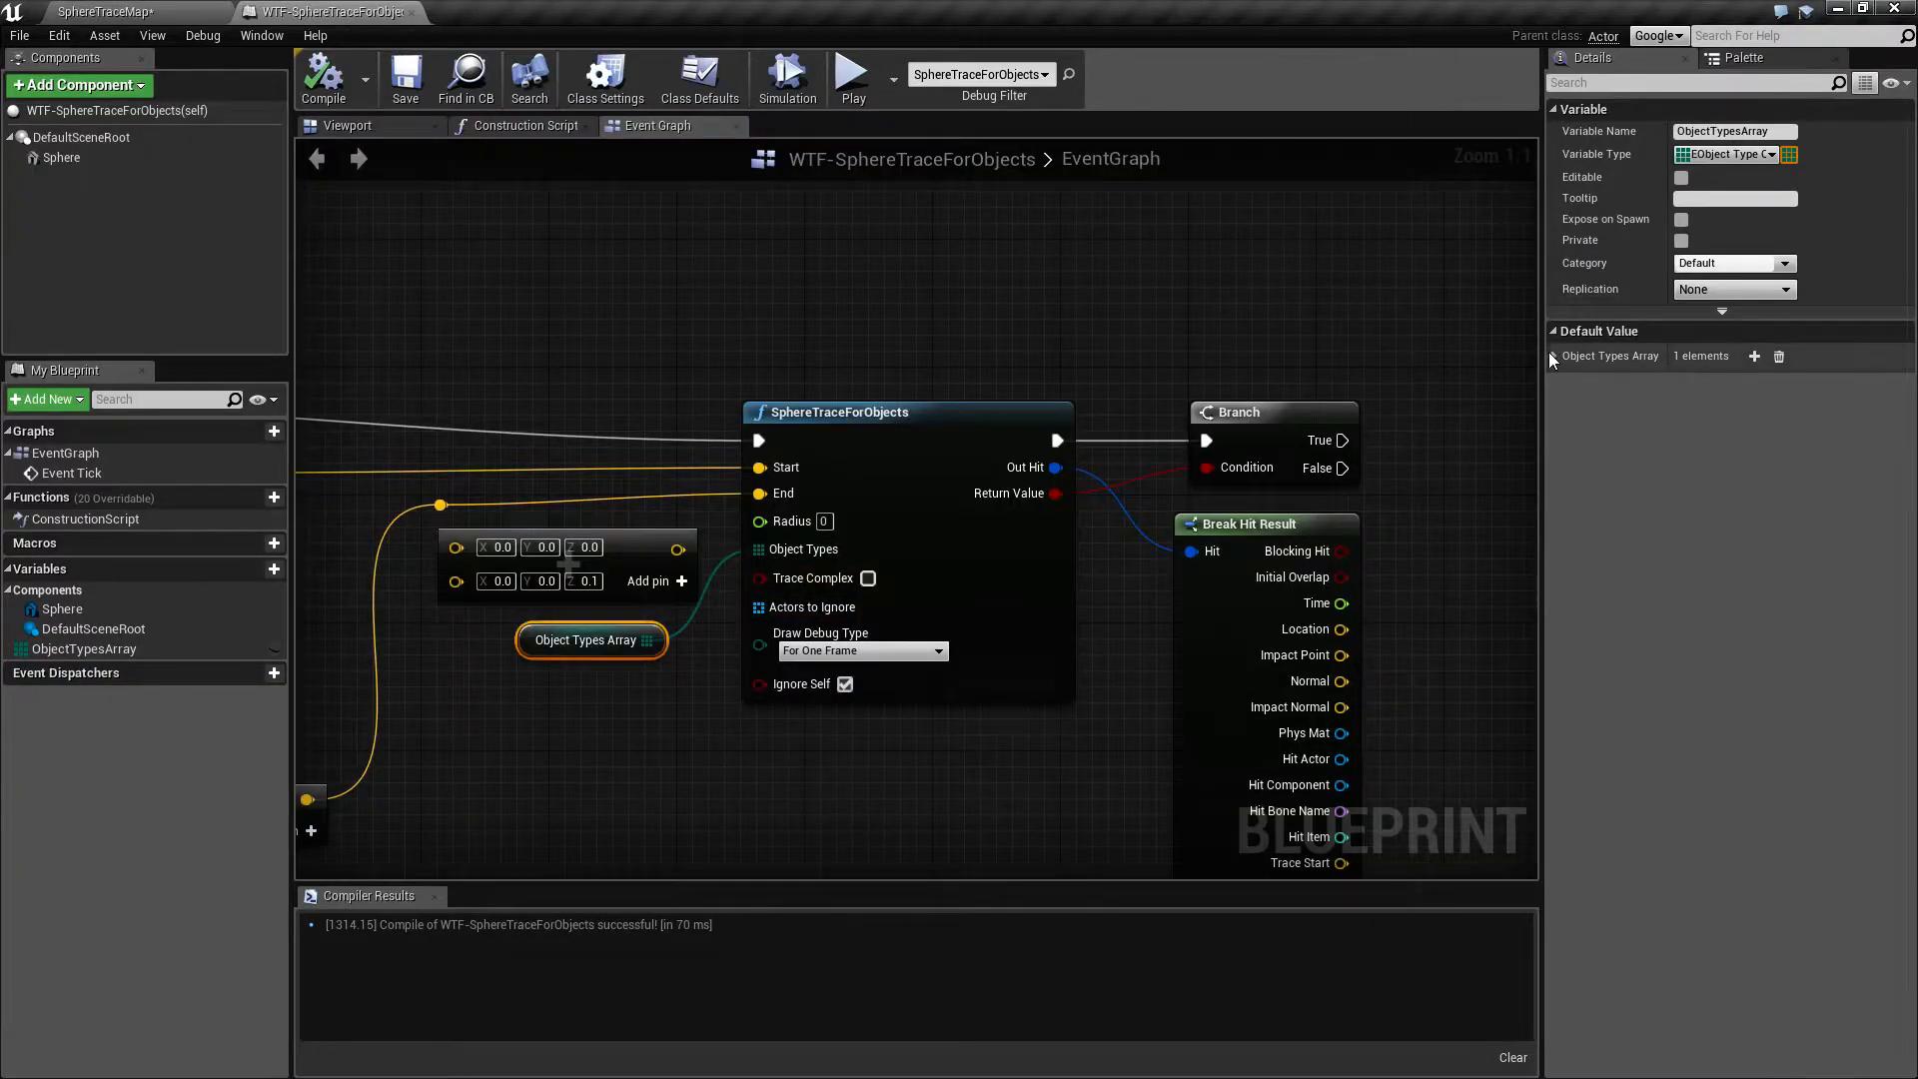
pyautogui.click(1755, 356)
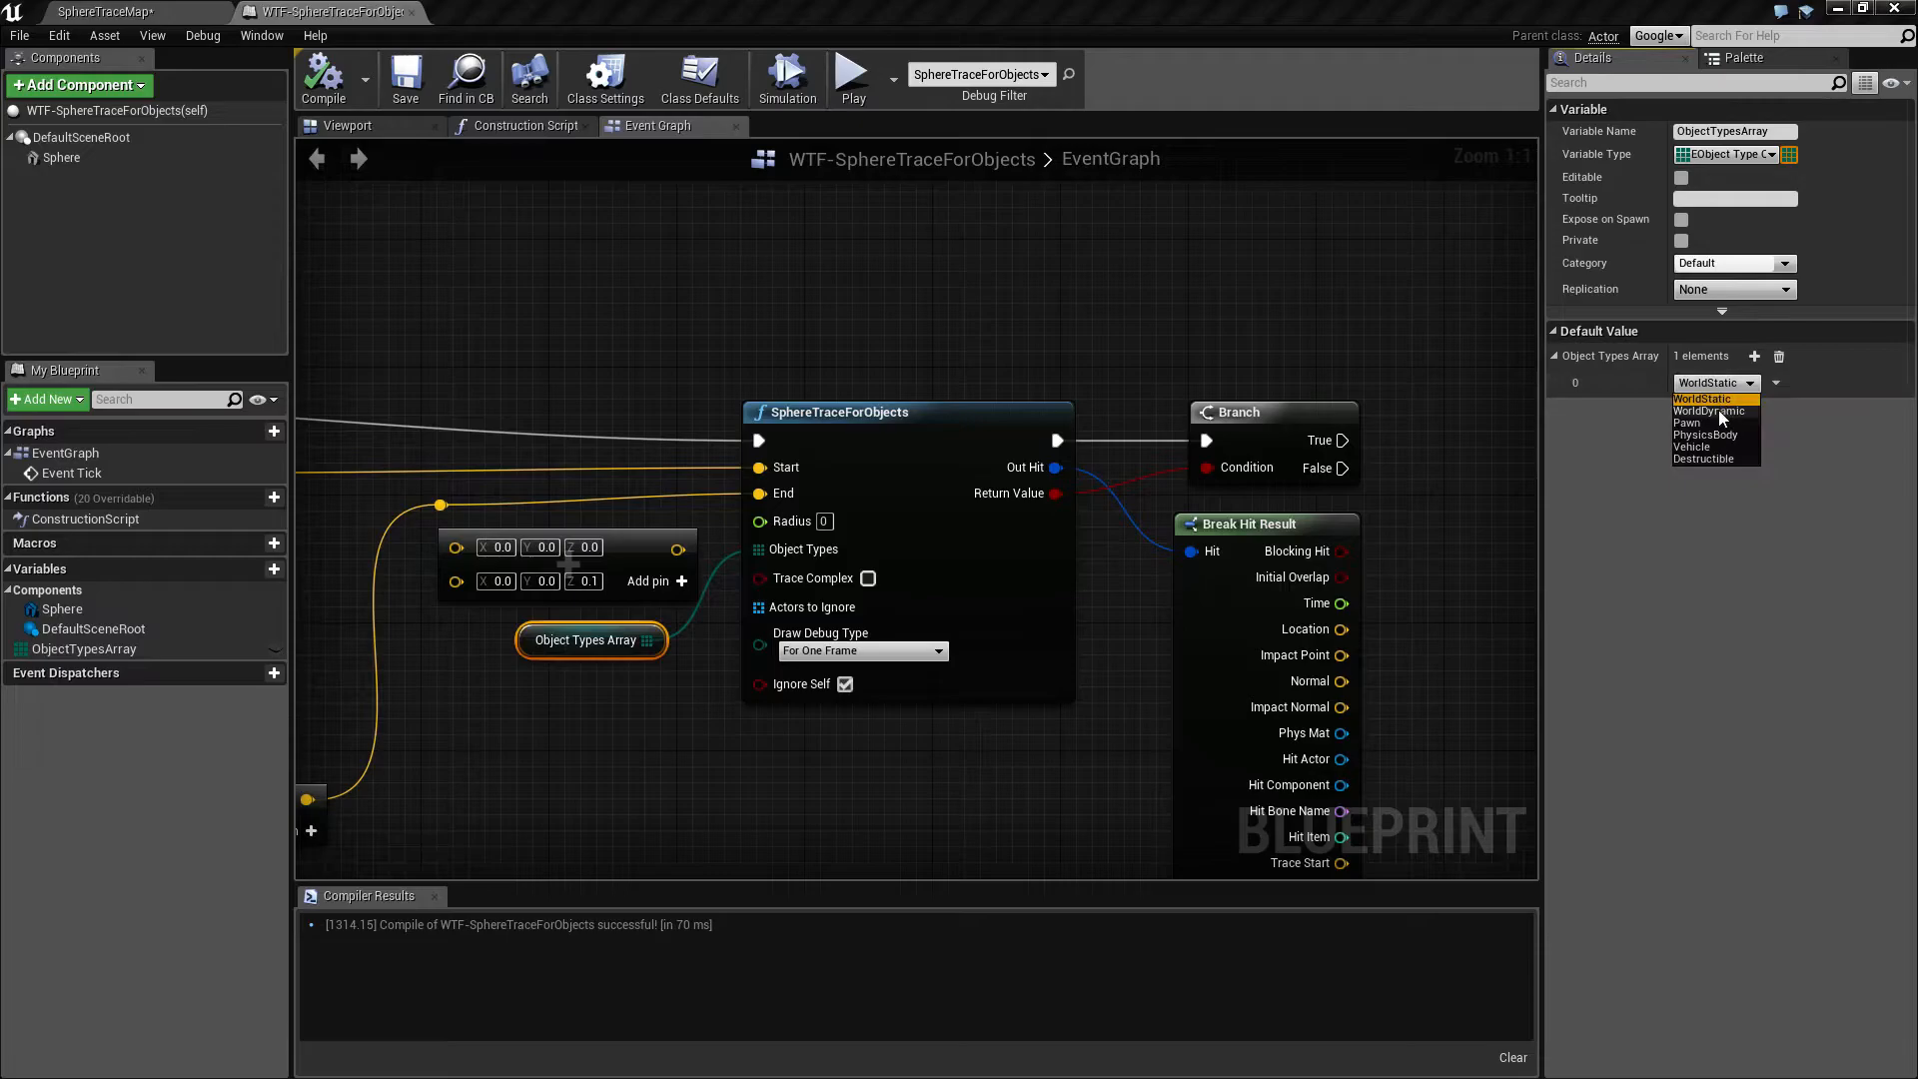
pyautogui.click(851, 70)
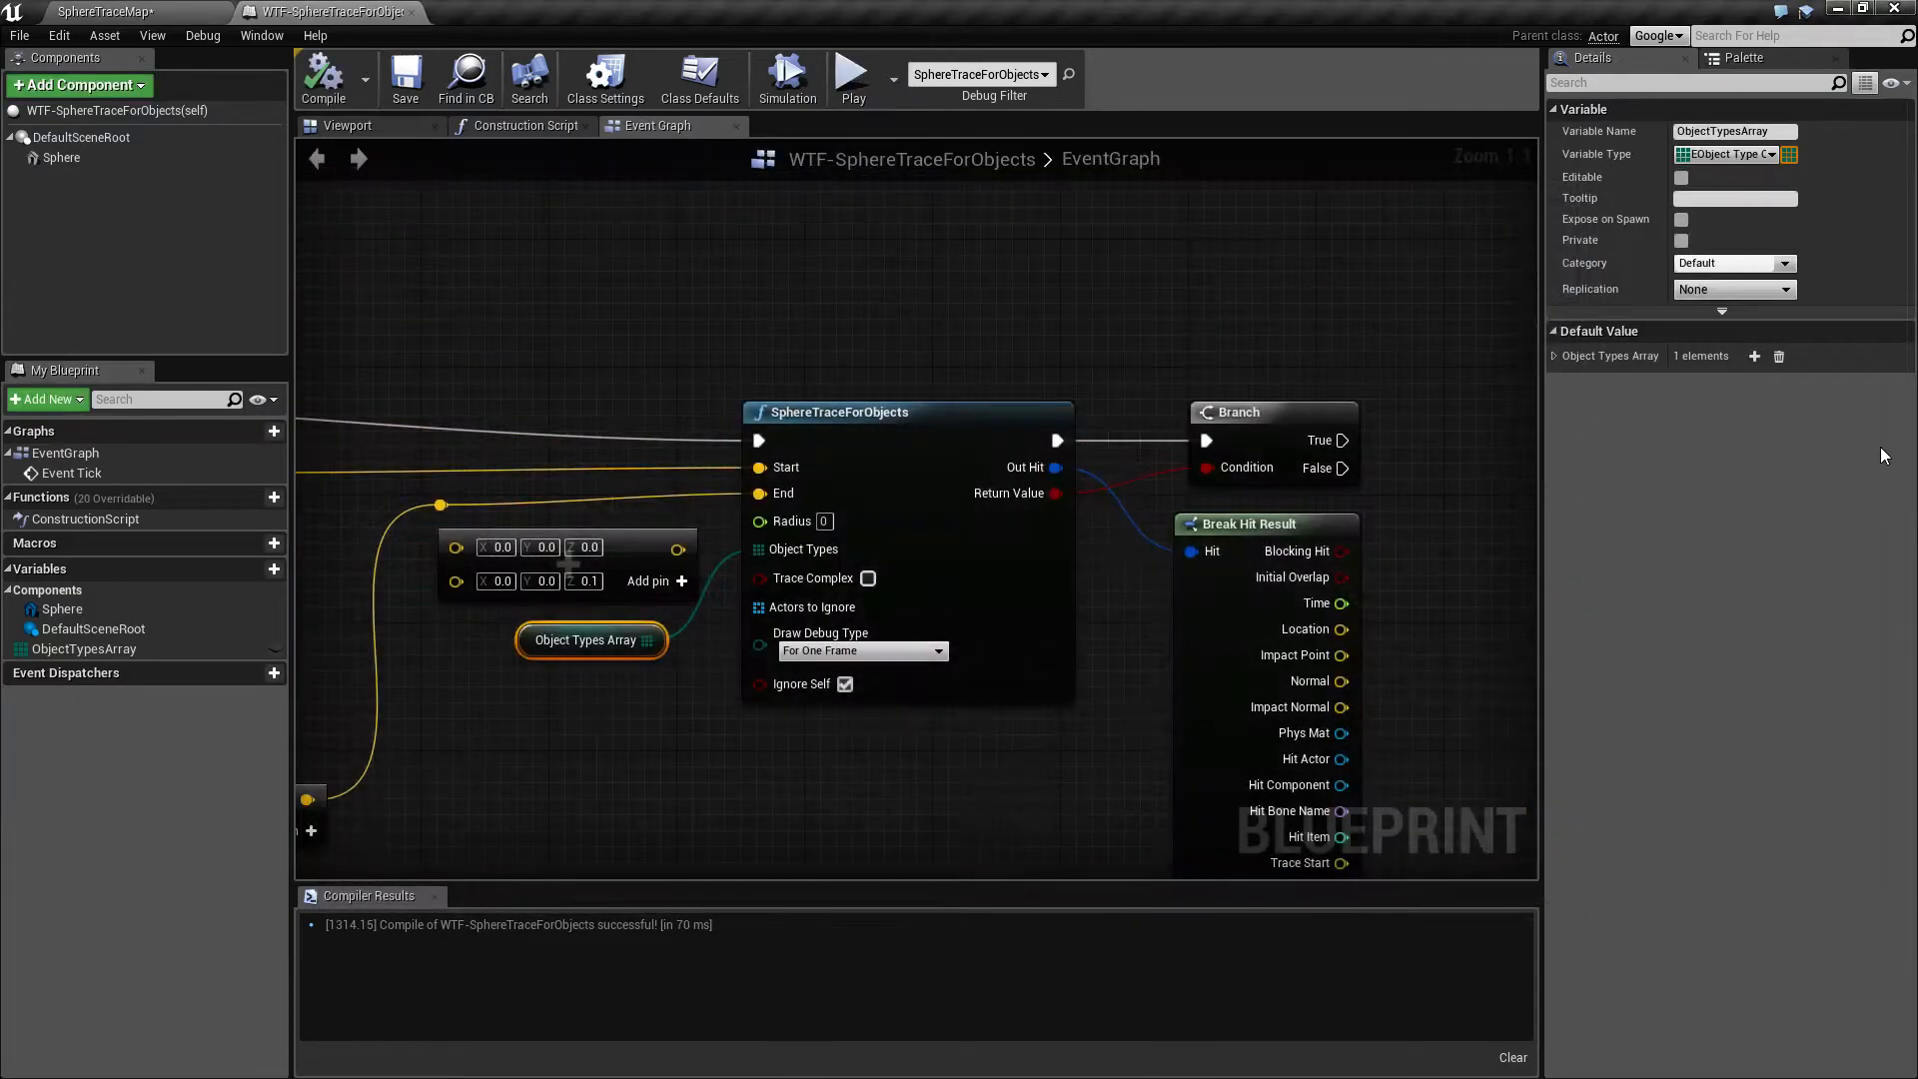
# Switch the array's first entry to Pawn and compile again.
pyautogui.click(1719, 382)
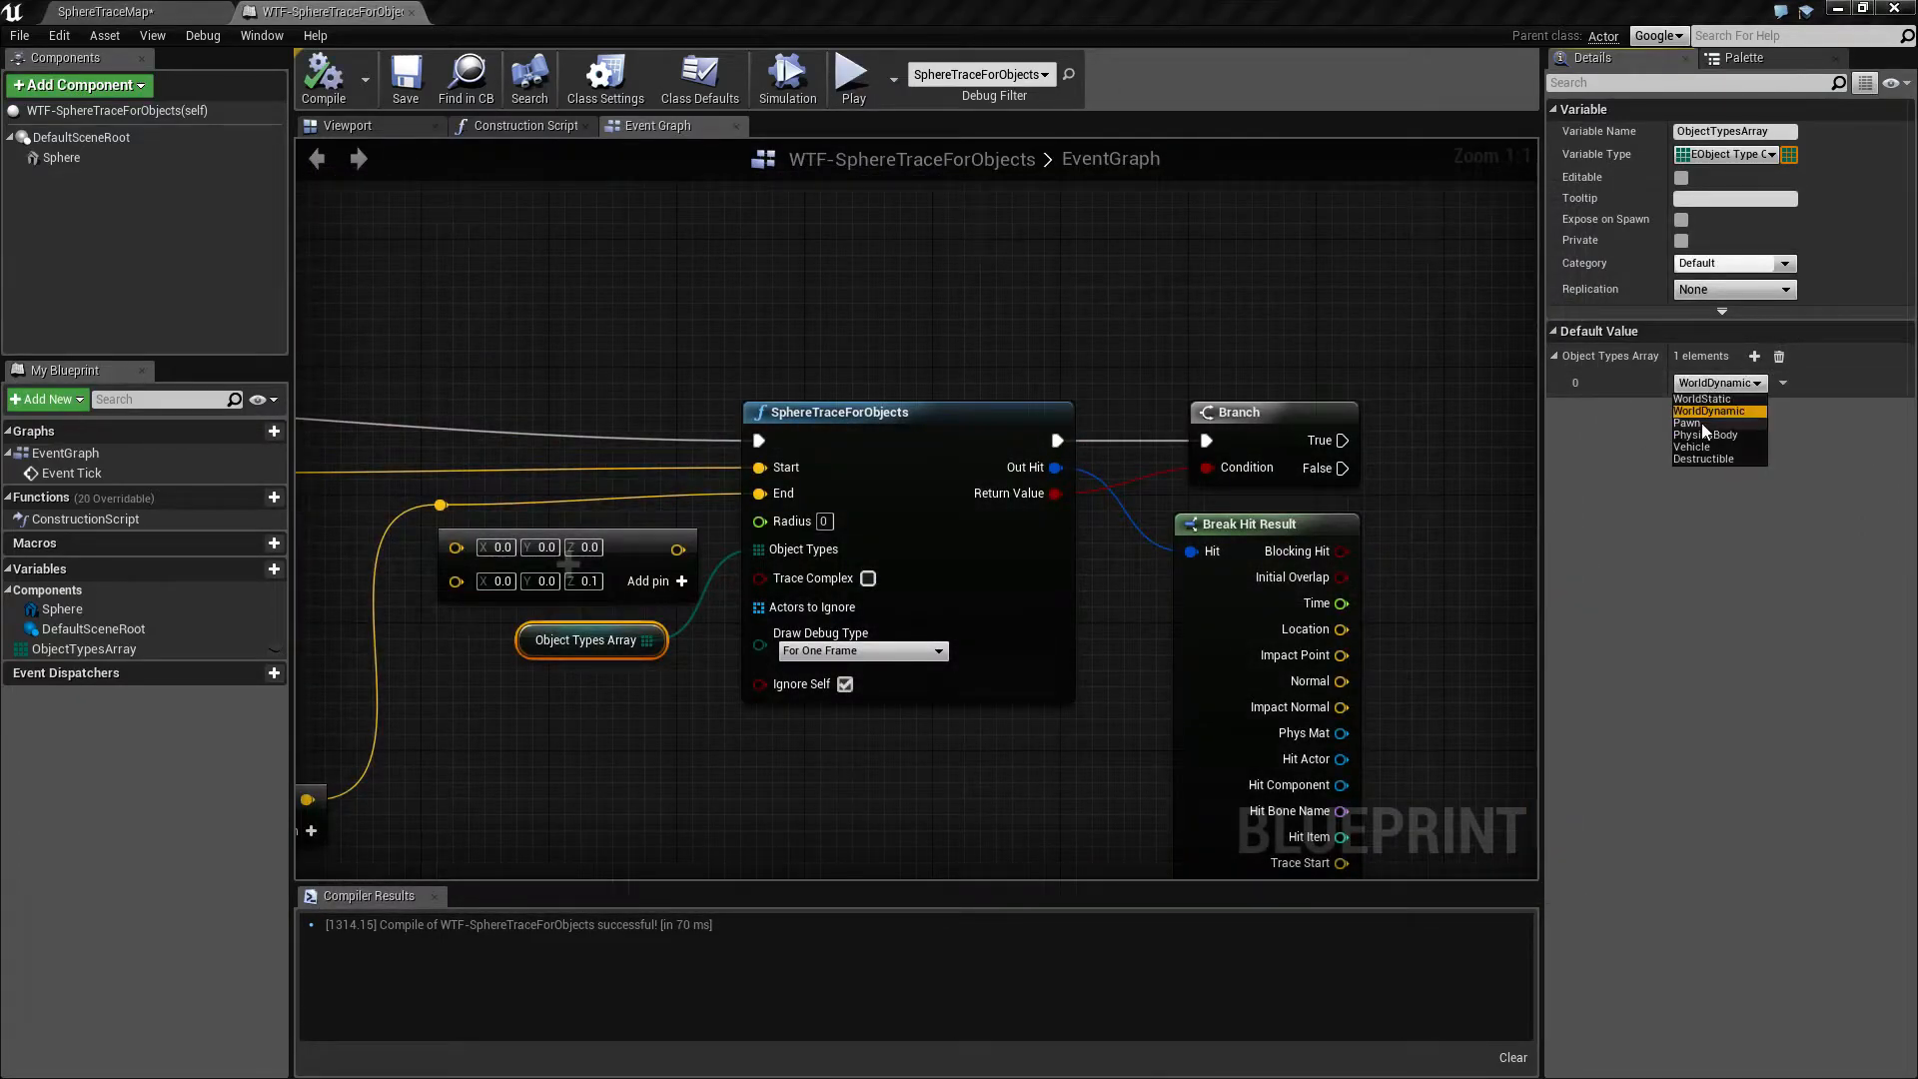
pyautogui.click(1687, 422)
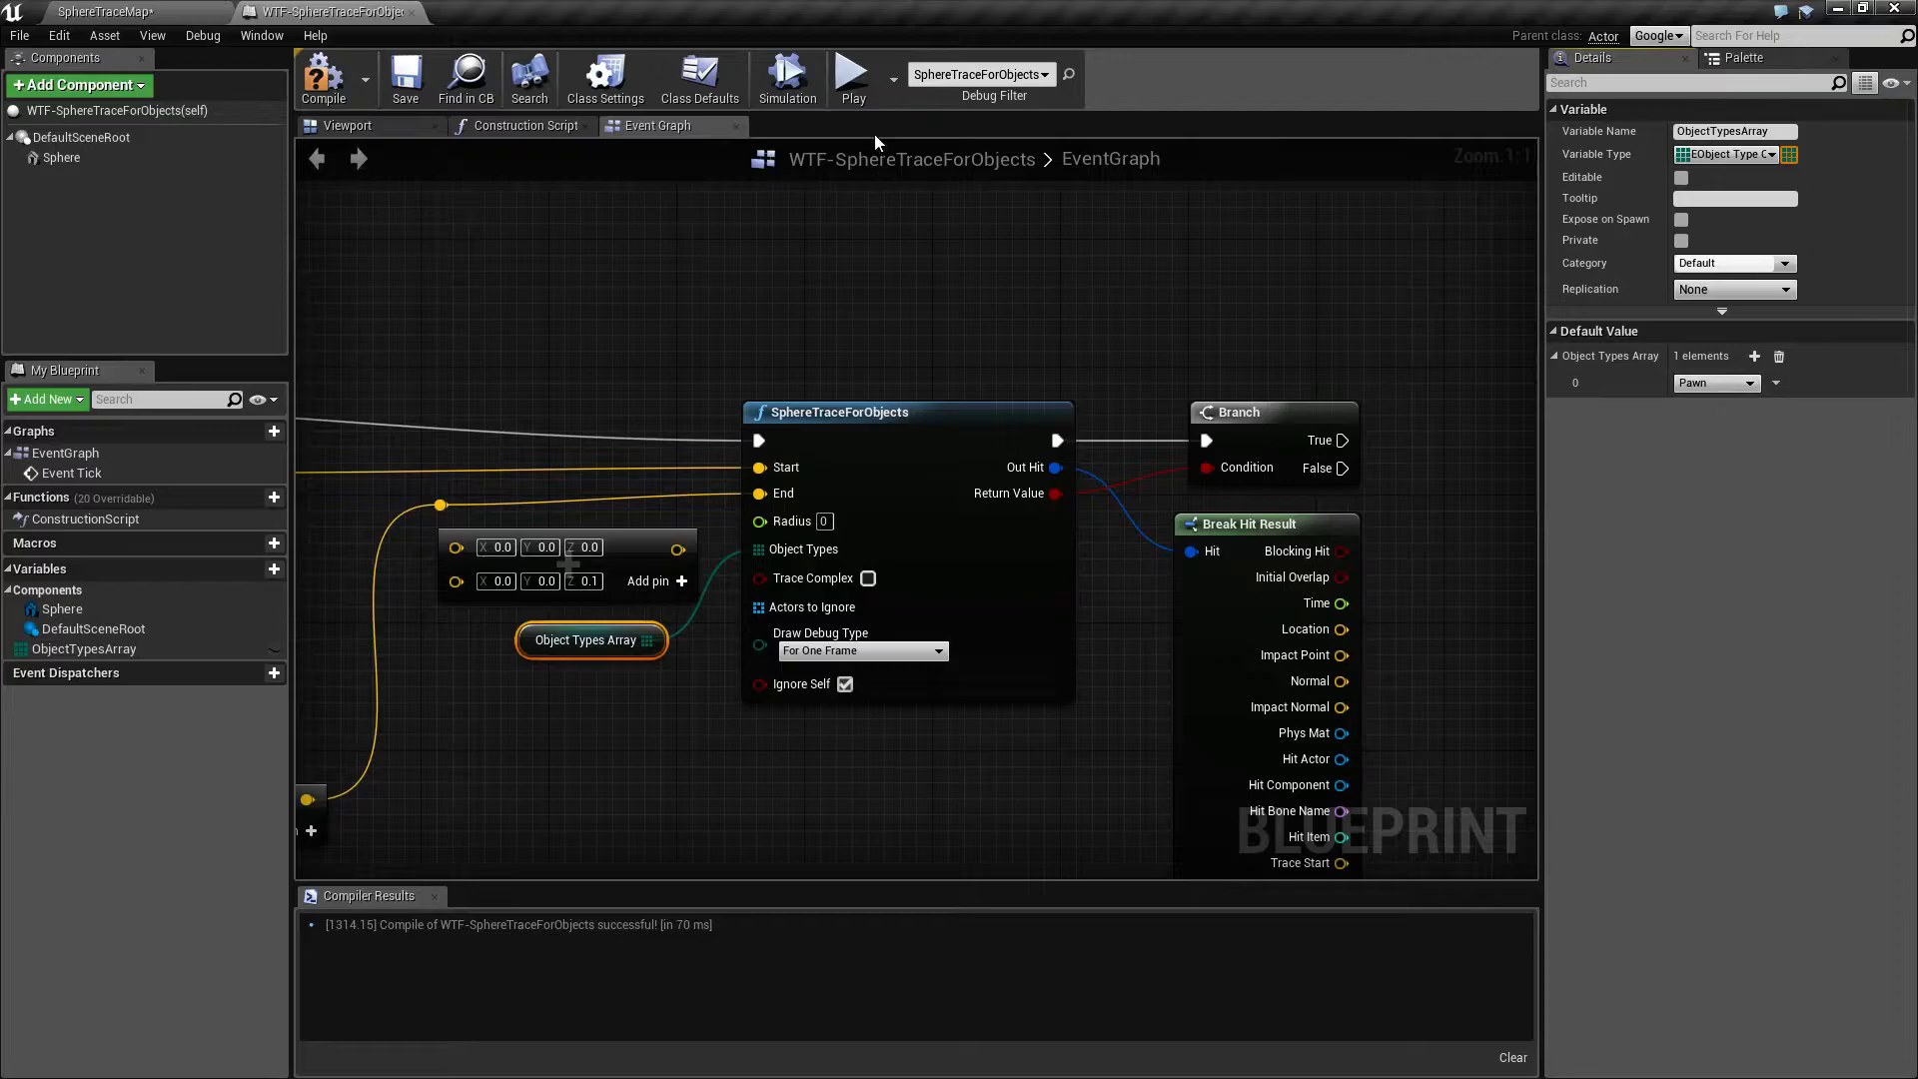
pyautogui.click(851, 74)
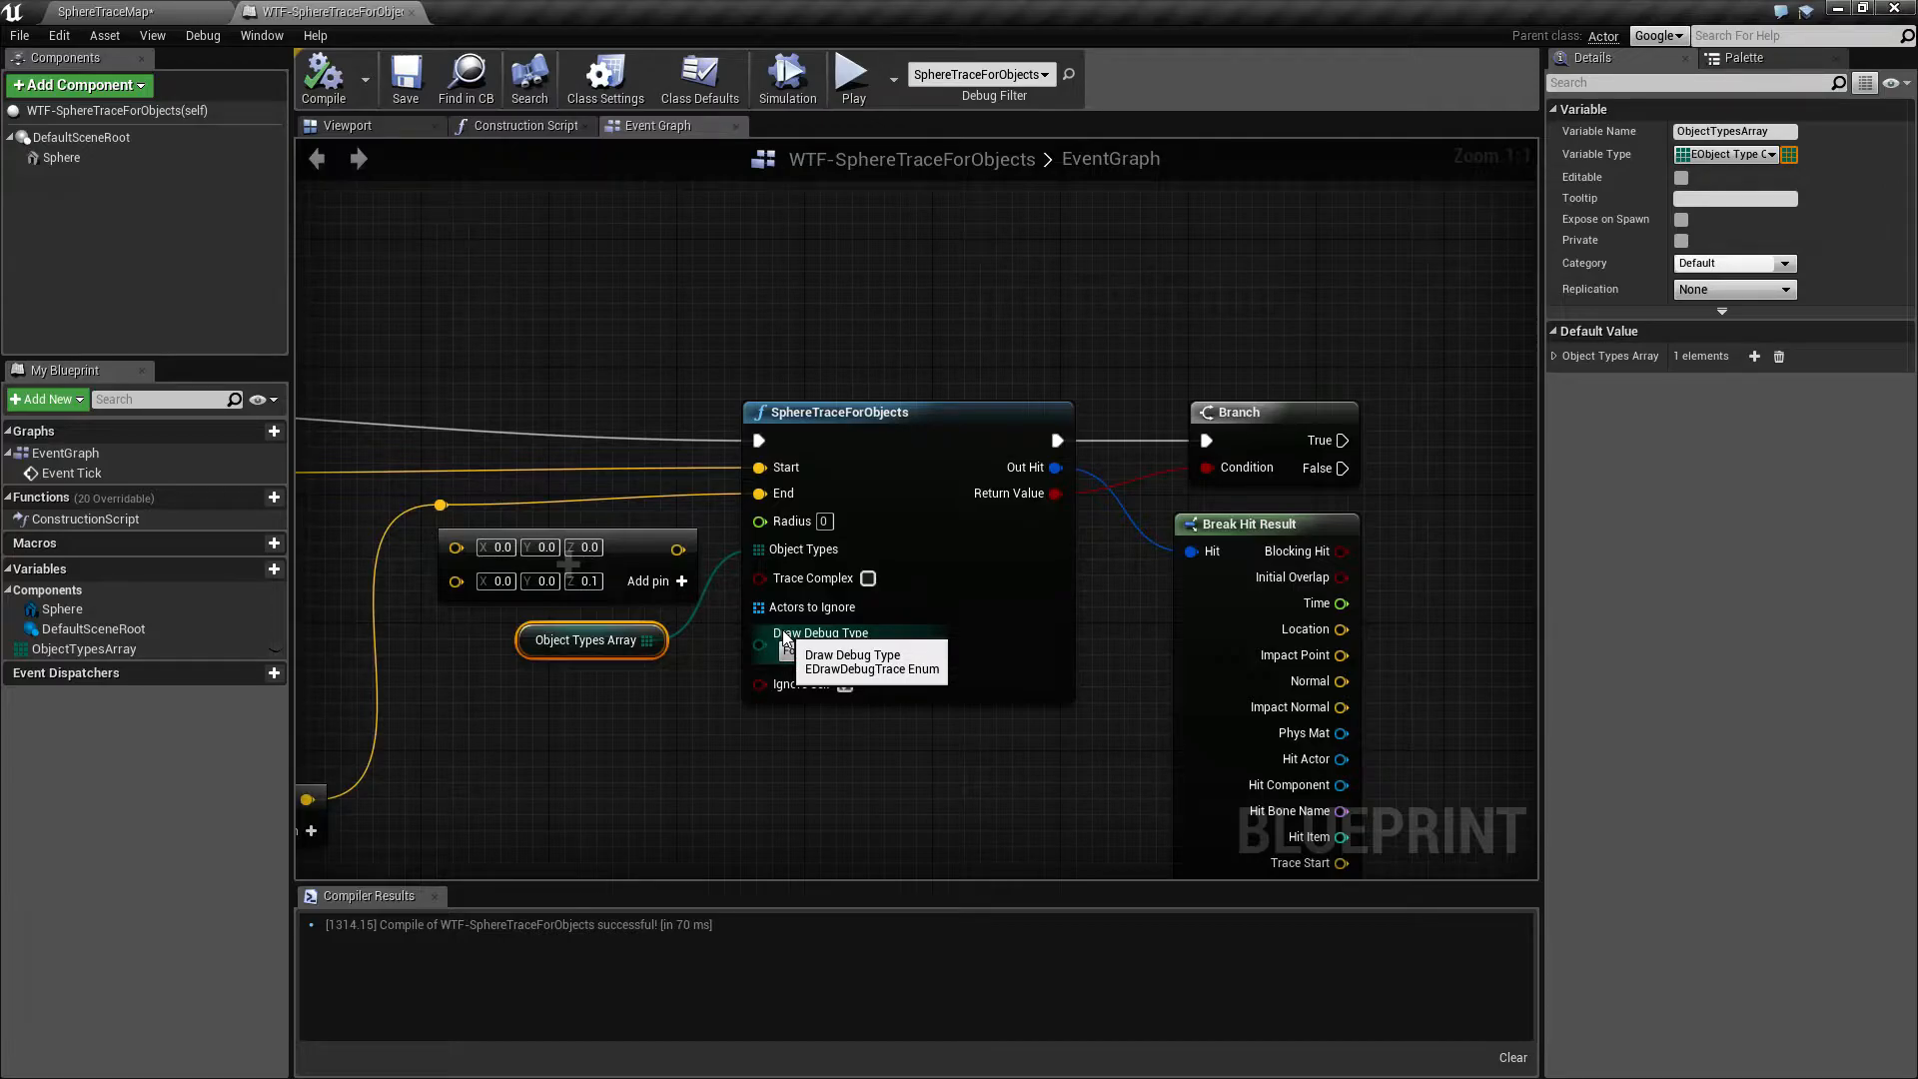
pyautogui.moveTo(819, 522)
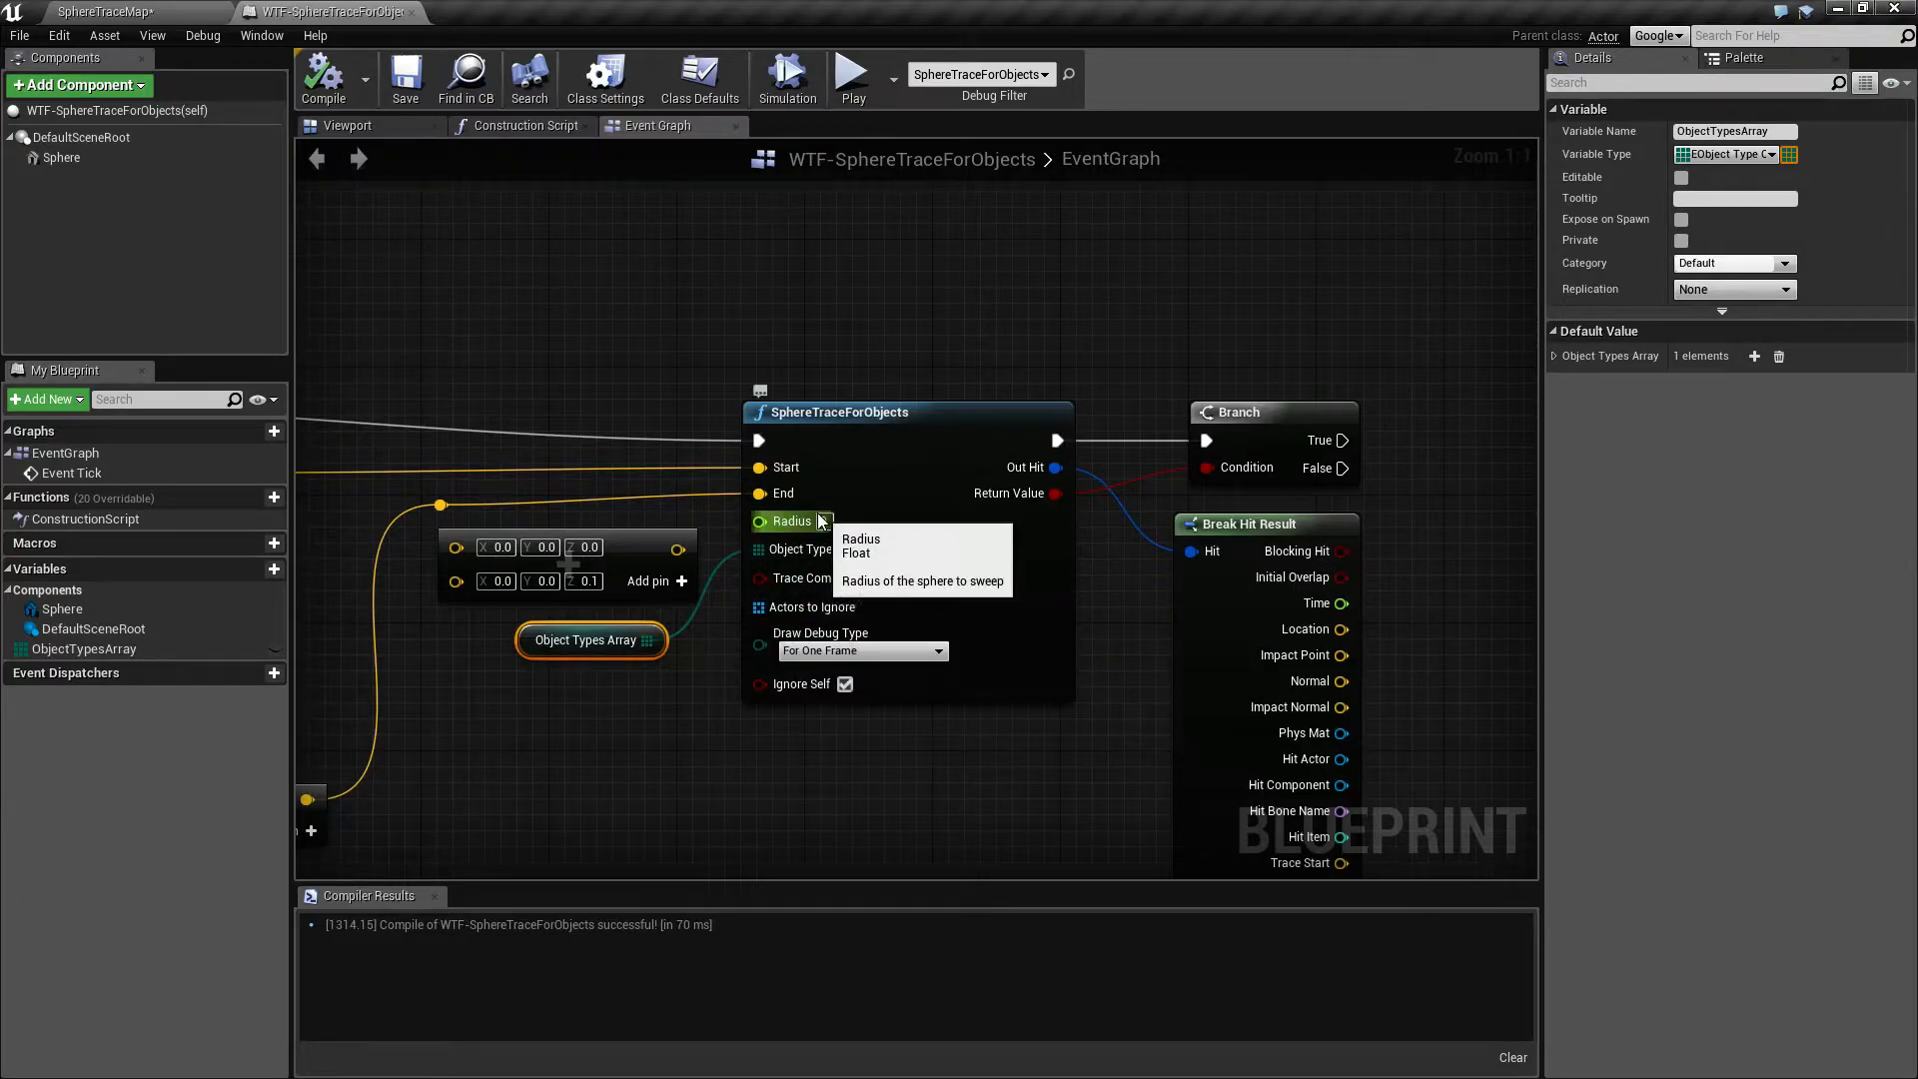
# Set the SphereTraceForObjects Radius to 25 with the array's single entry as Pawn.
pyautogui.click(825, 522)
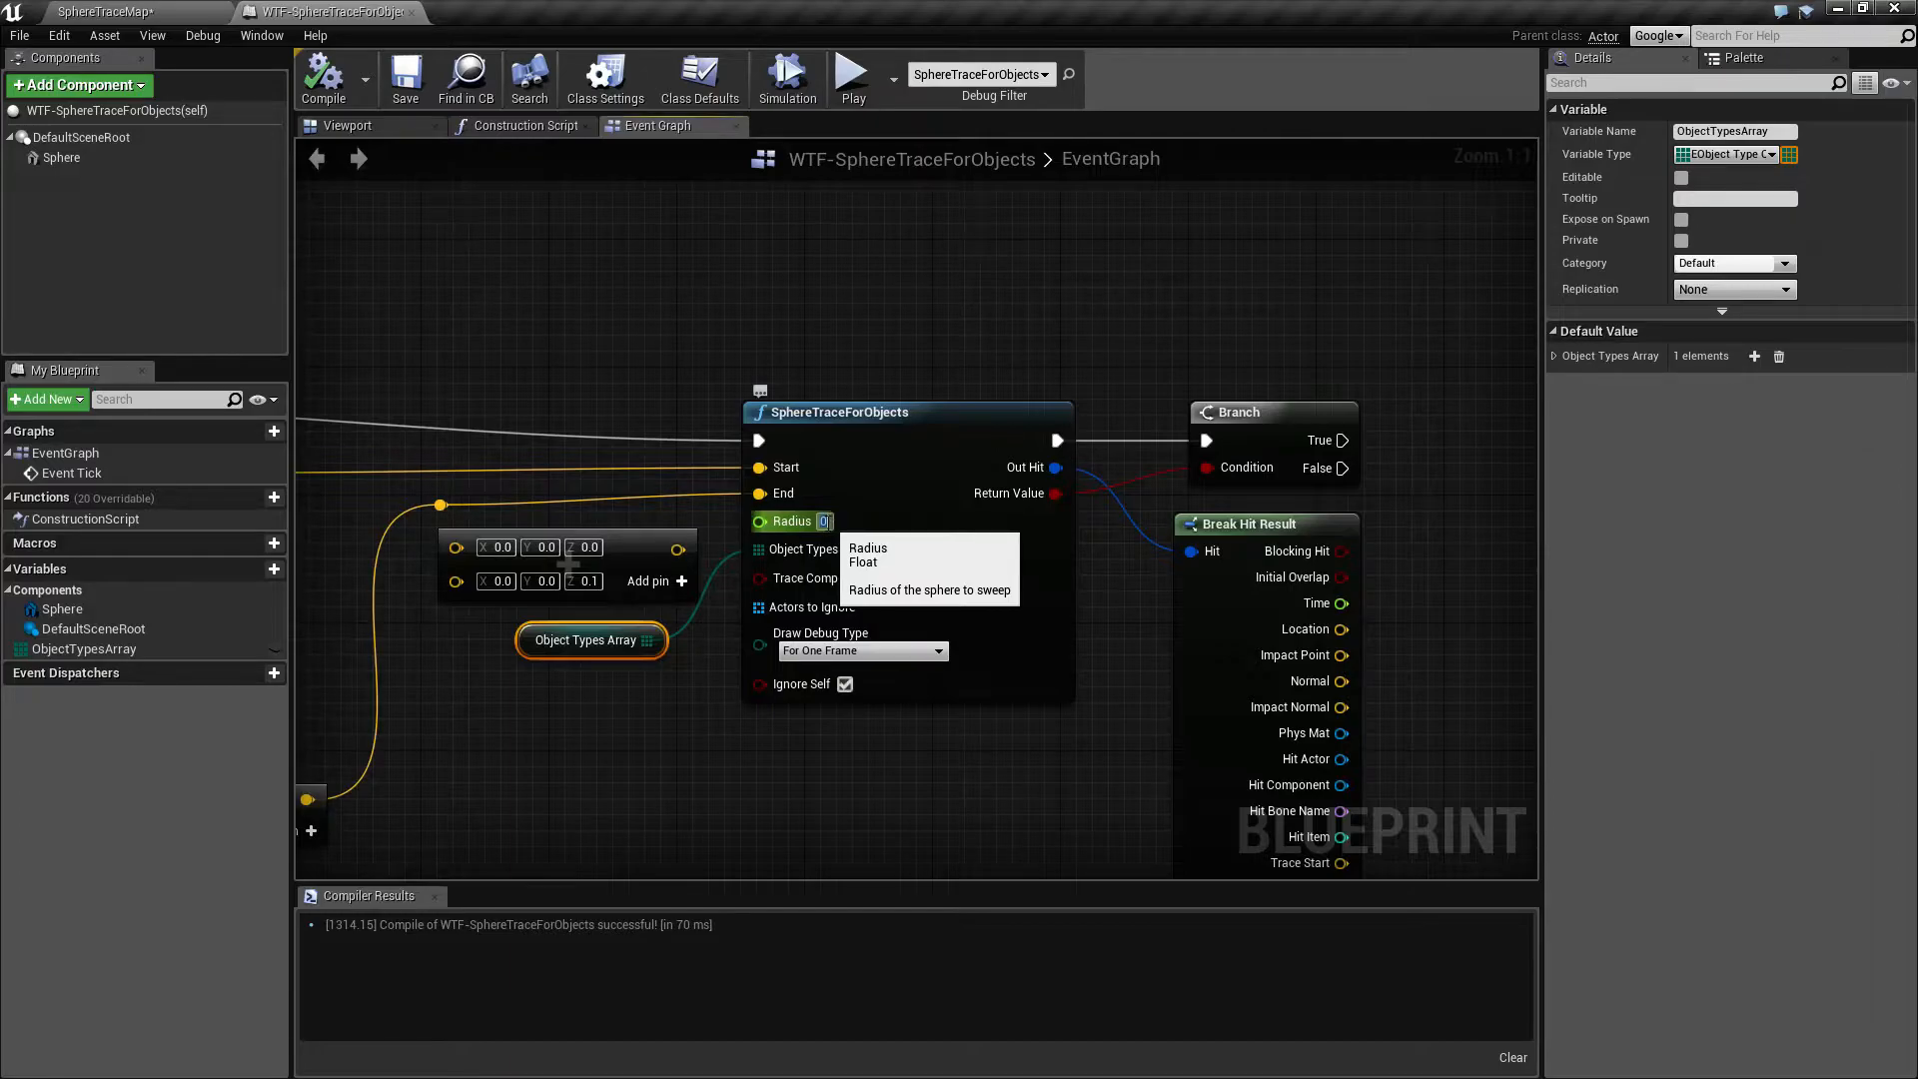
pyautogui.write('25')
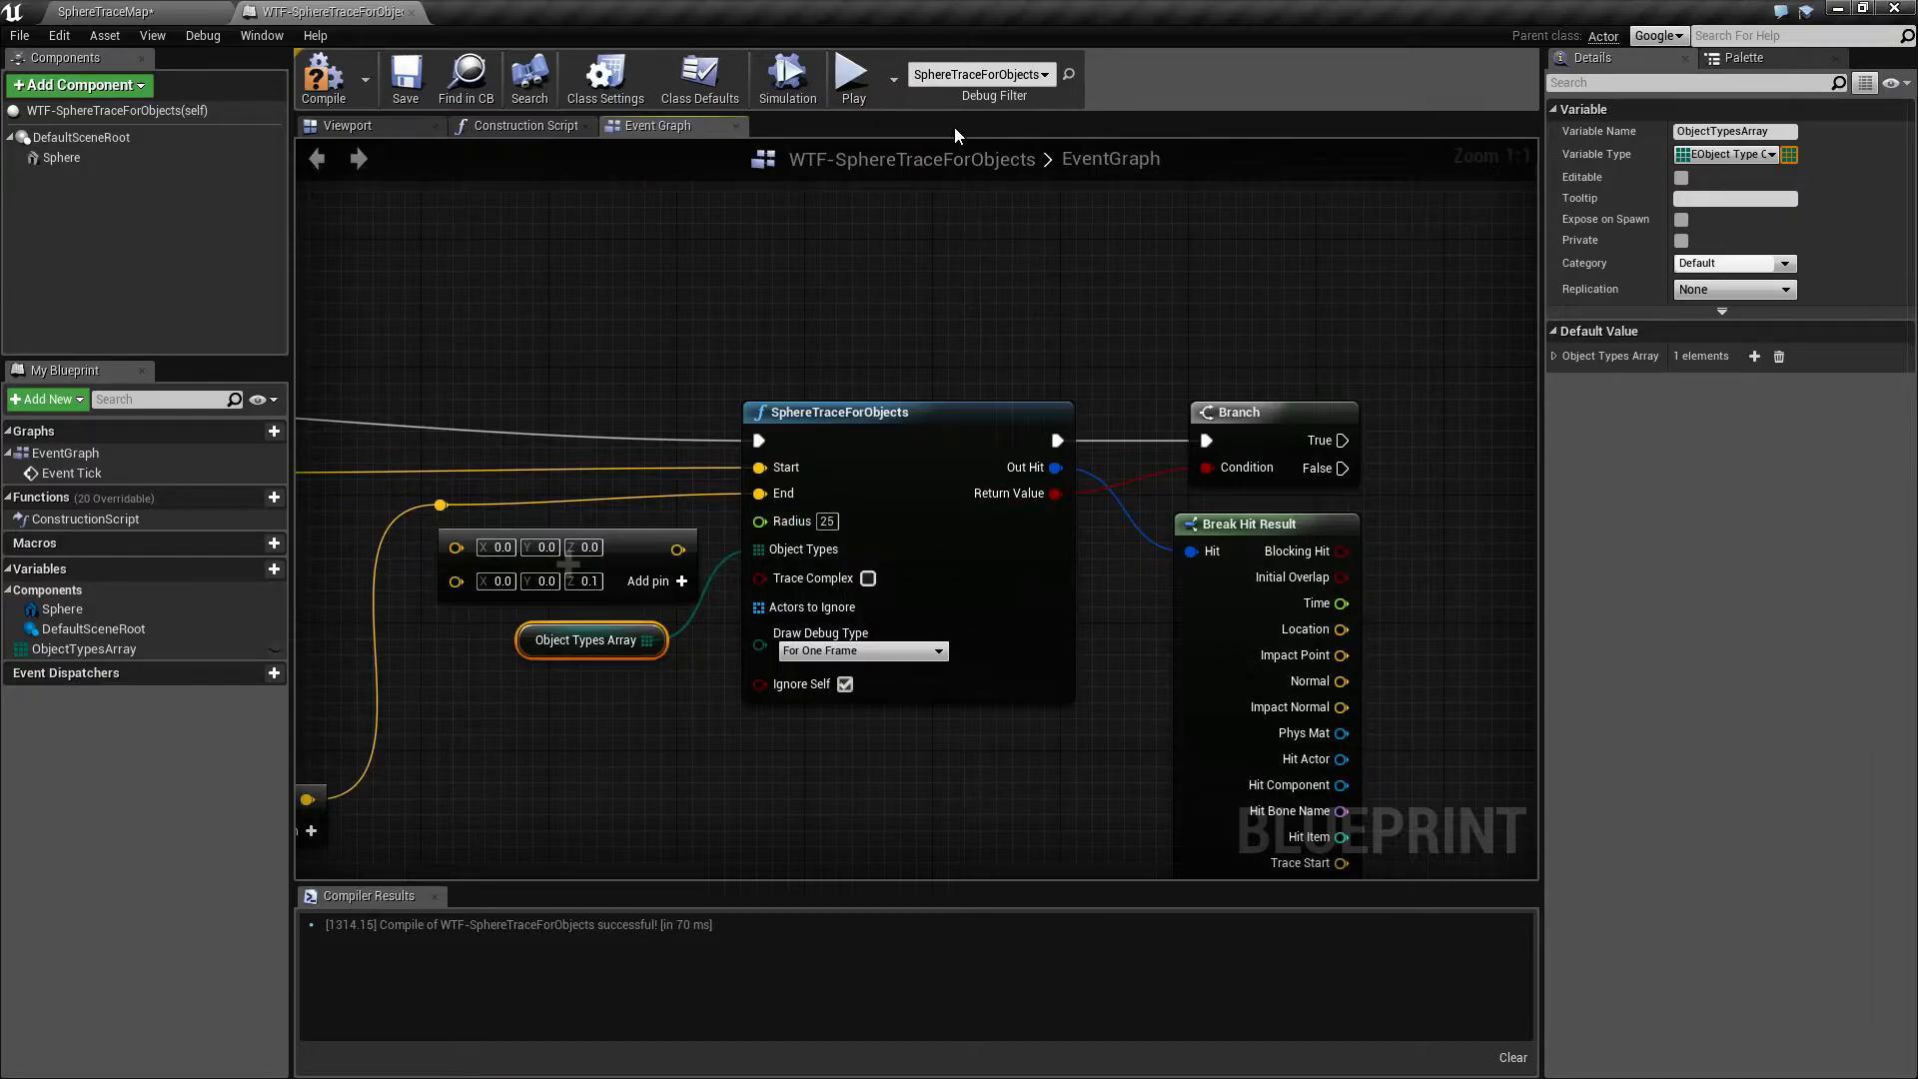
pyautogui.click(852, 72)
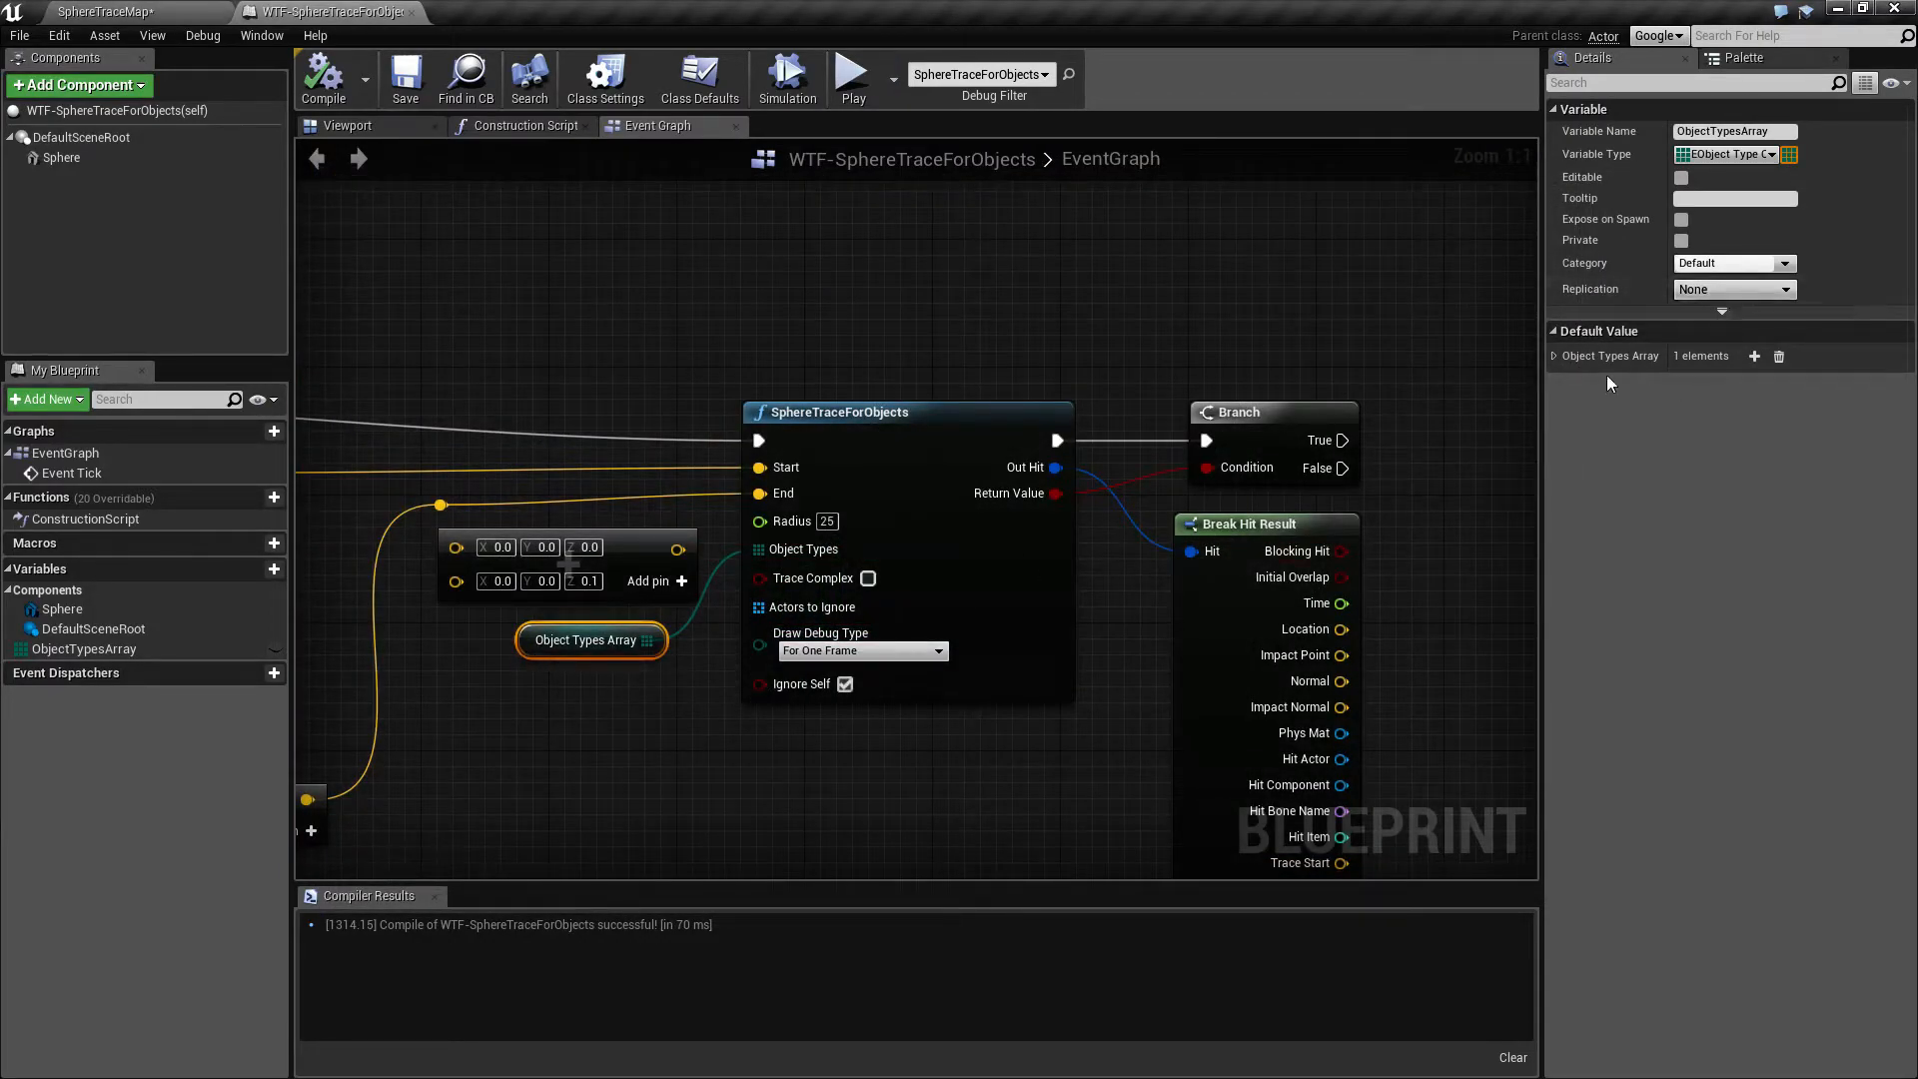
pyautogui.click(1713, 384)
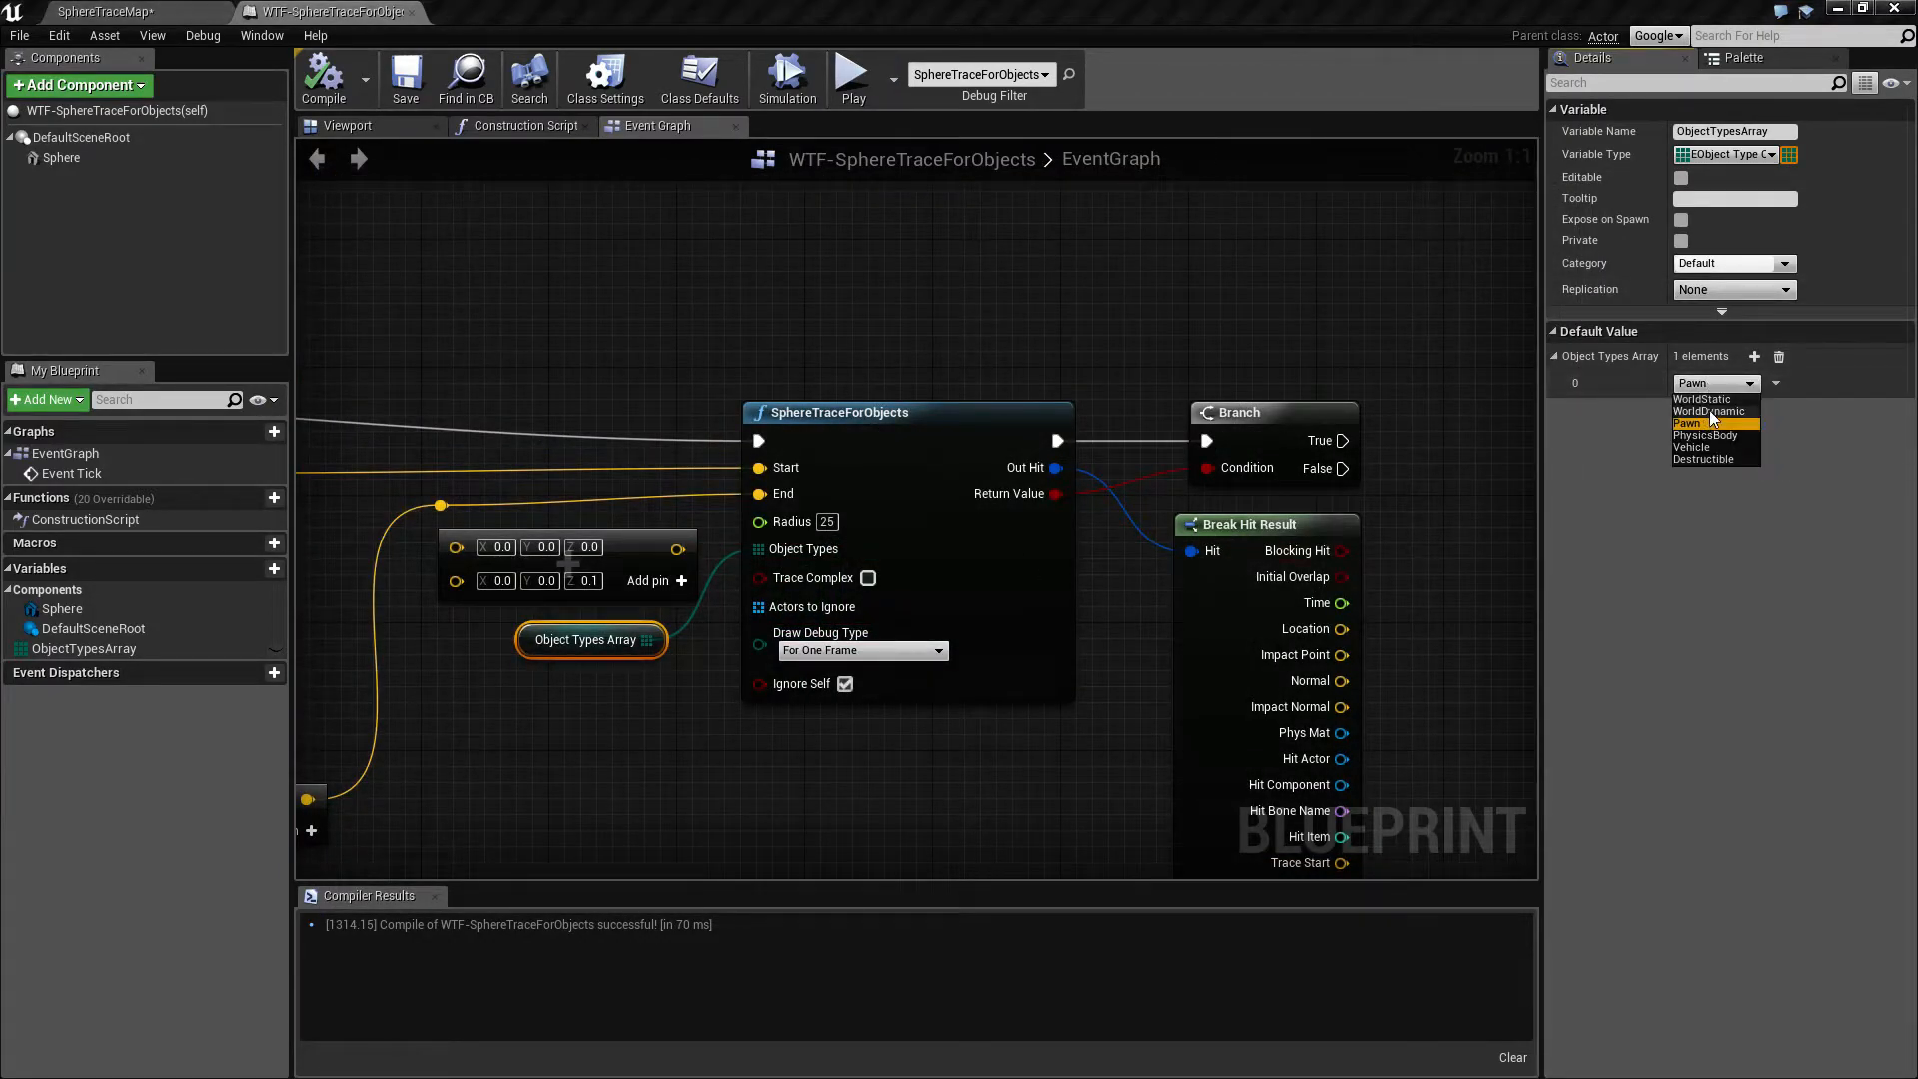
pyautogui.click(852, 69)
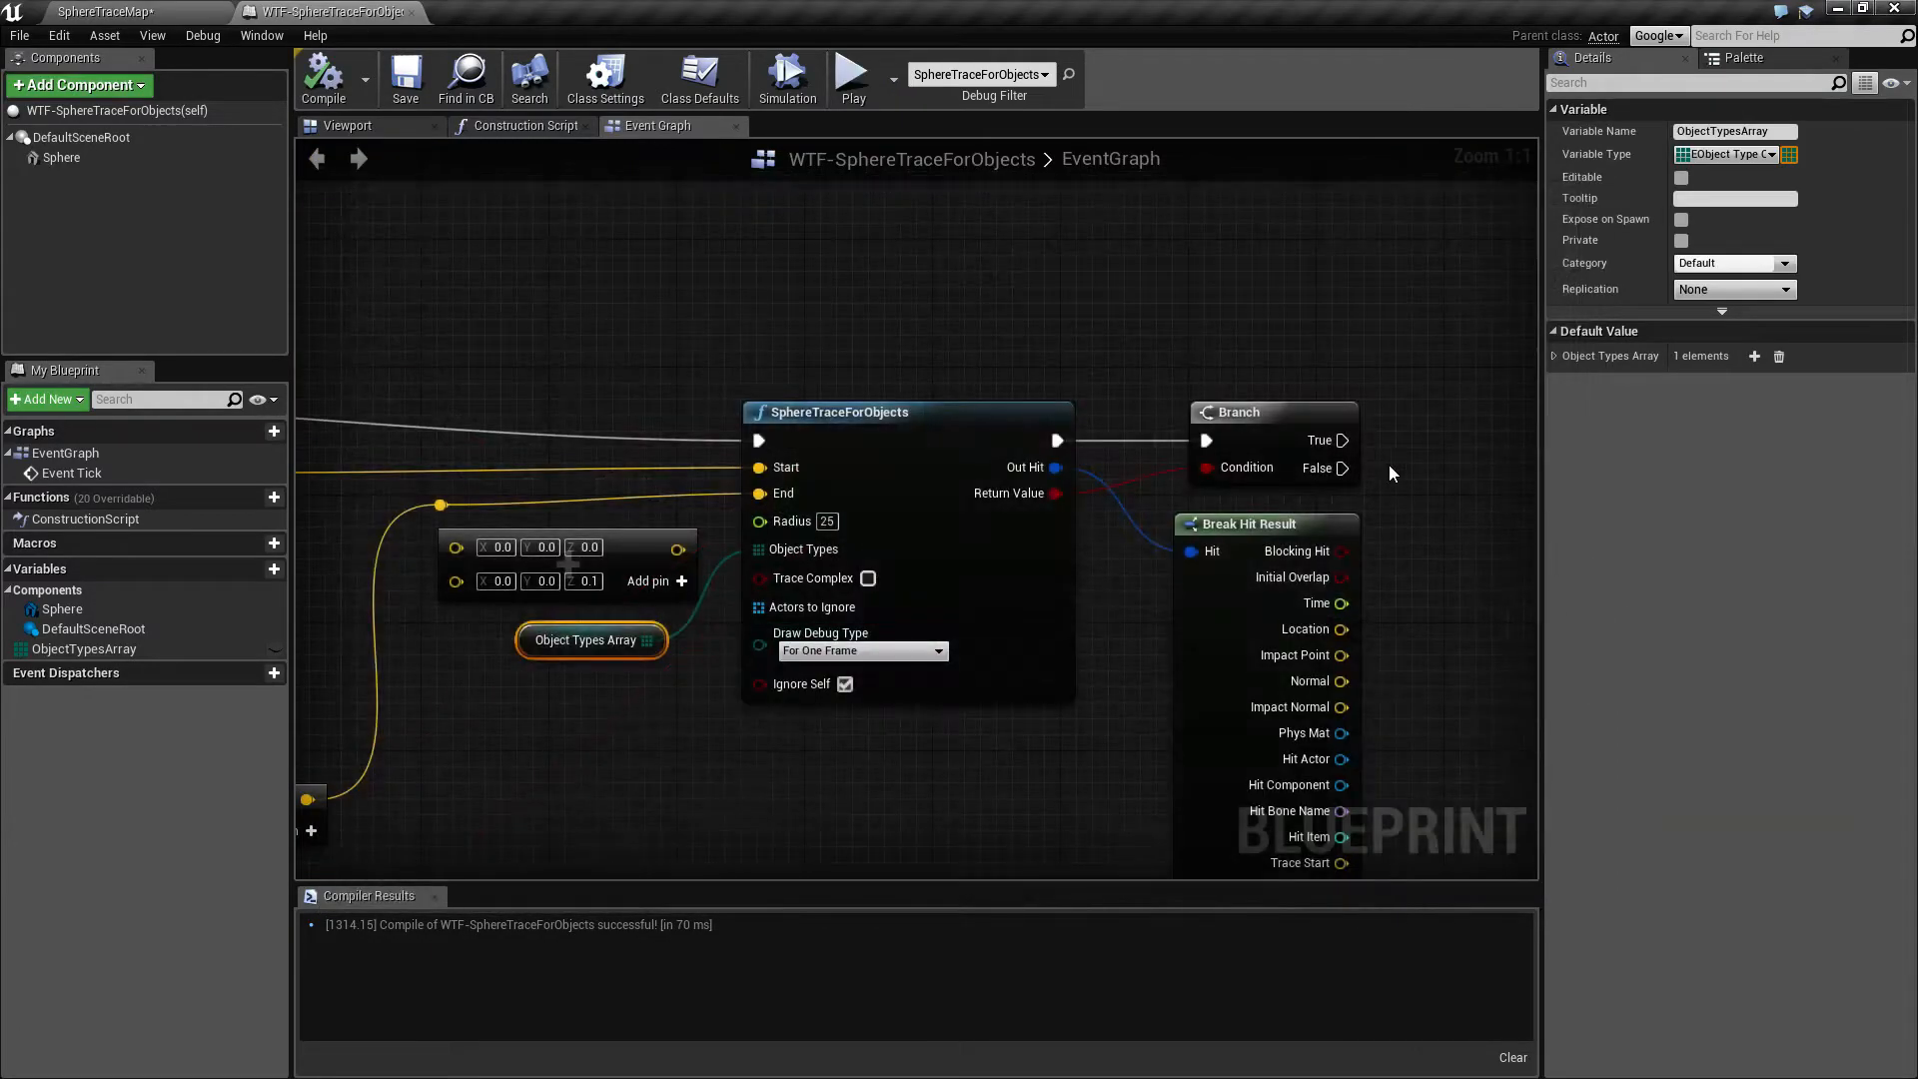
pyautogui.moveTo(791, 519)
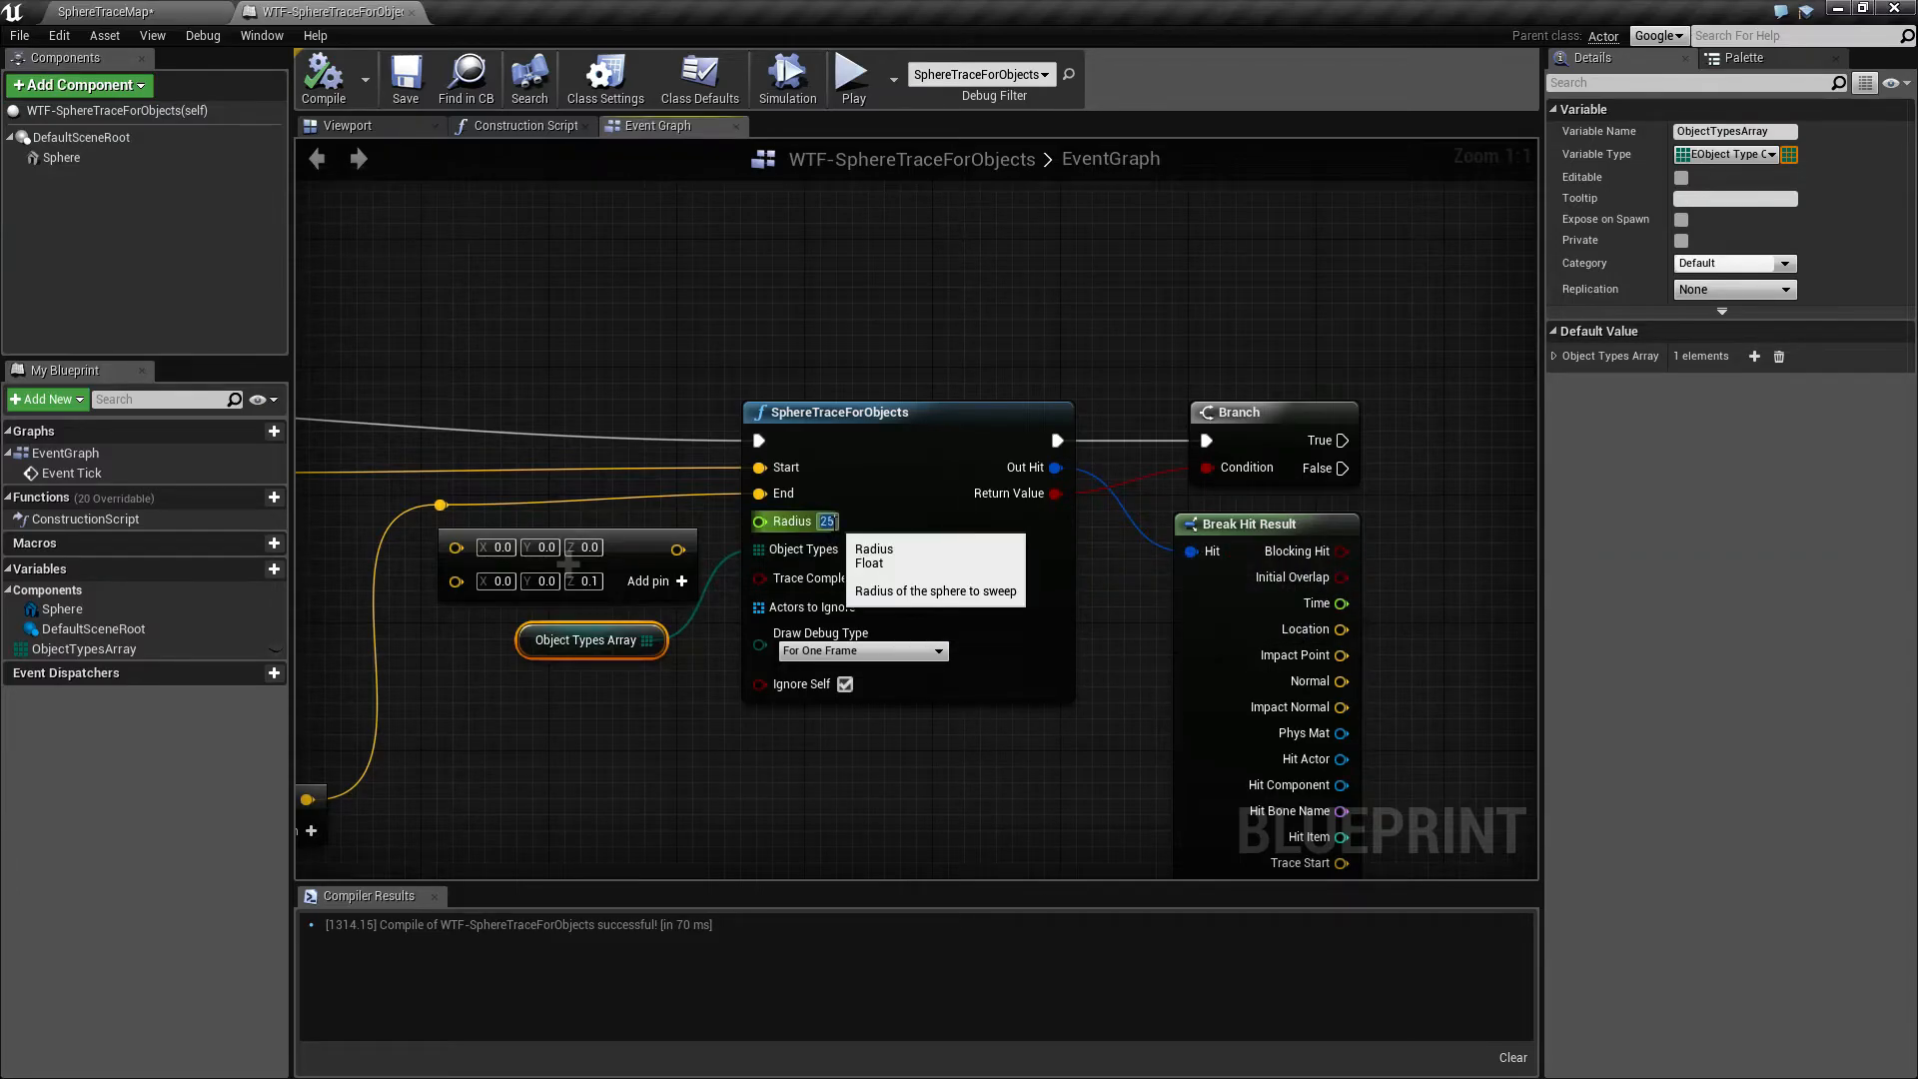
# Set Radius to 60, make the array WorldStatic and Pawn, and start a play test.
pyautogui.click(853, 72)
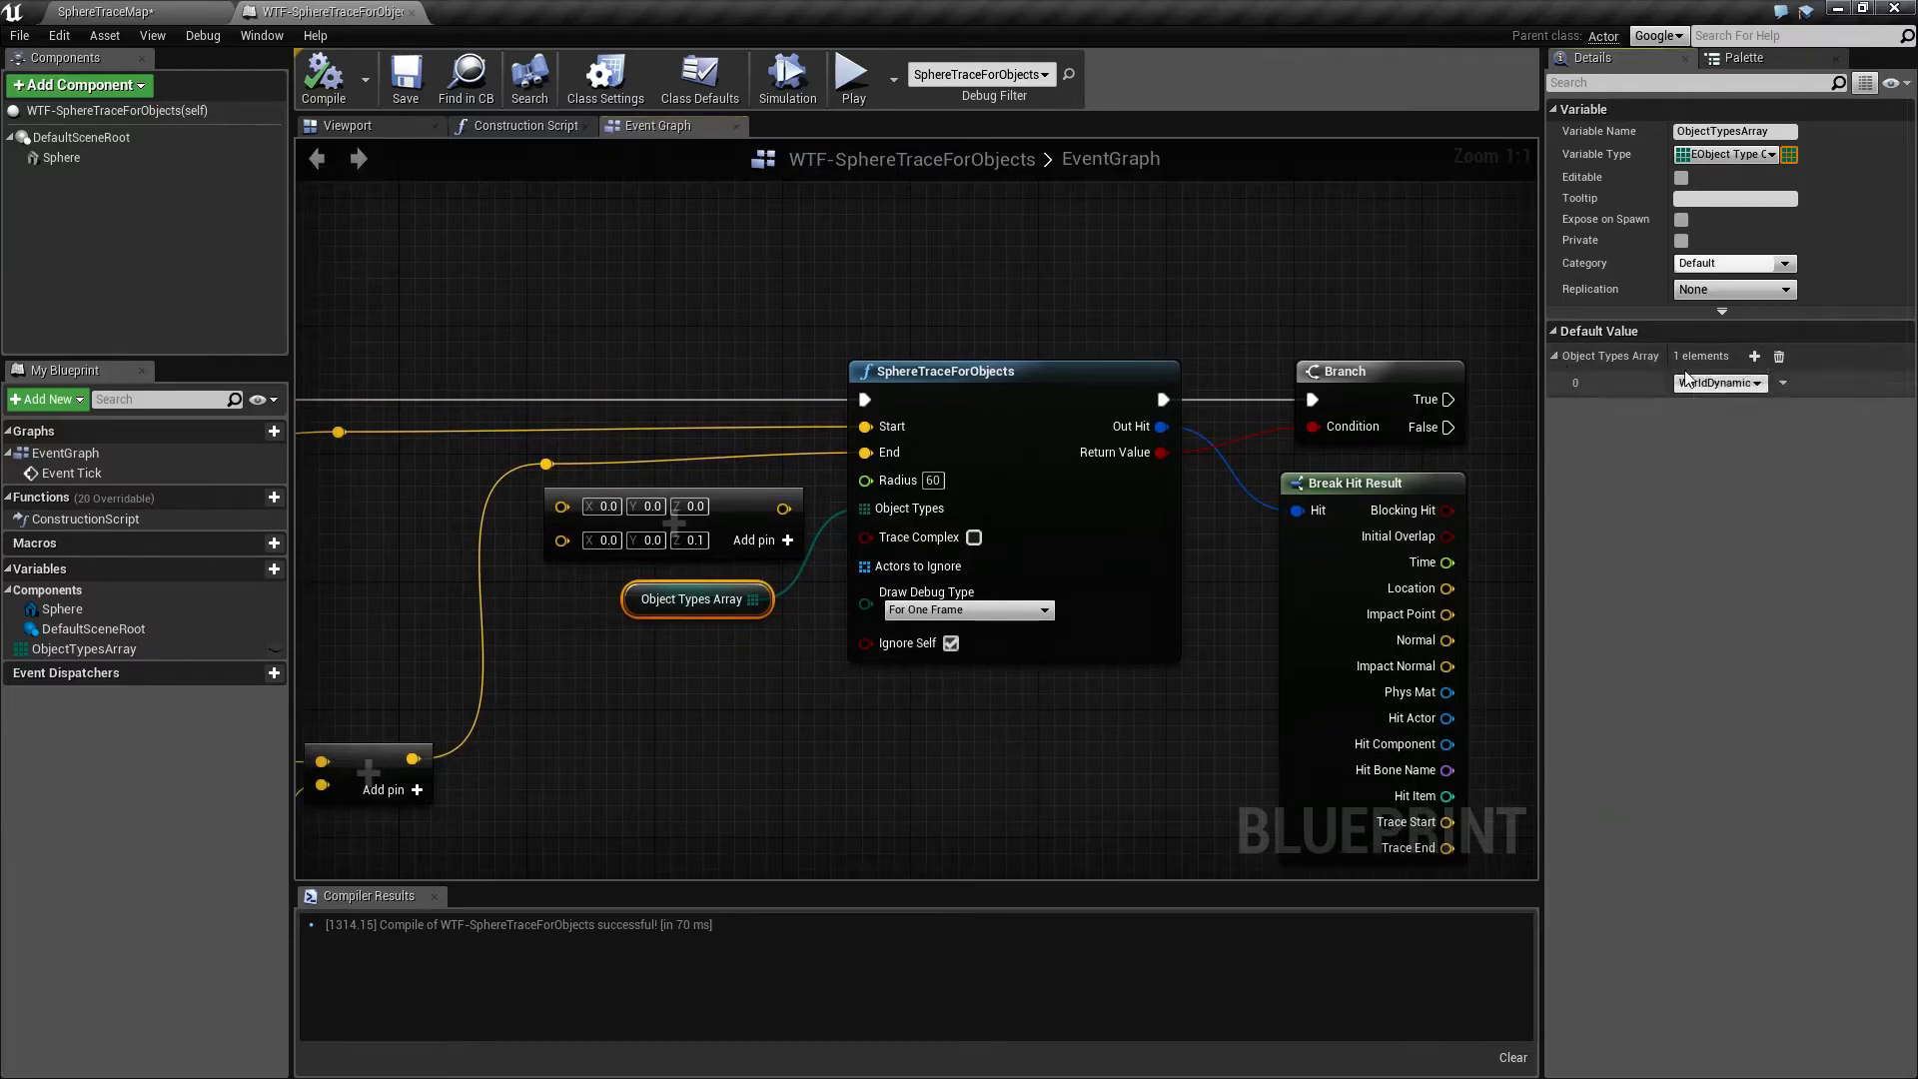
pyautogui.click(1754, 355)
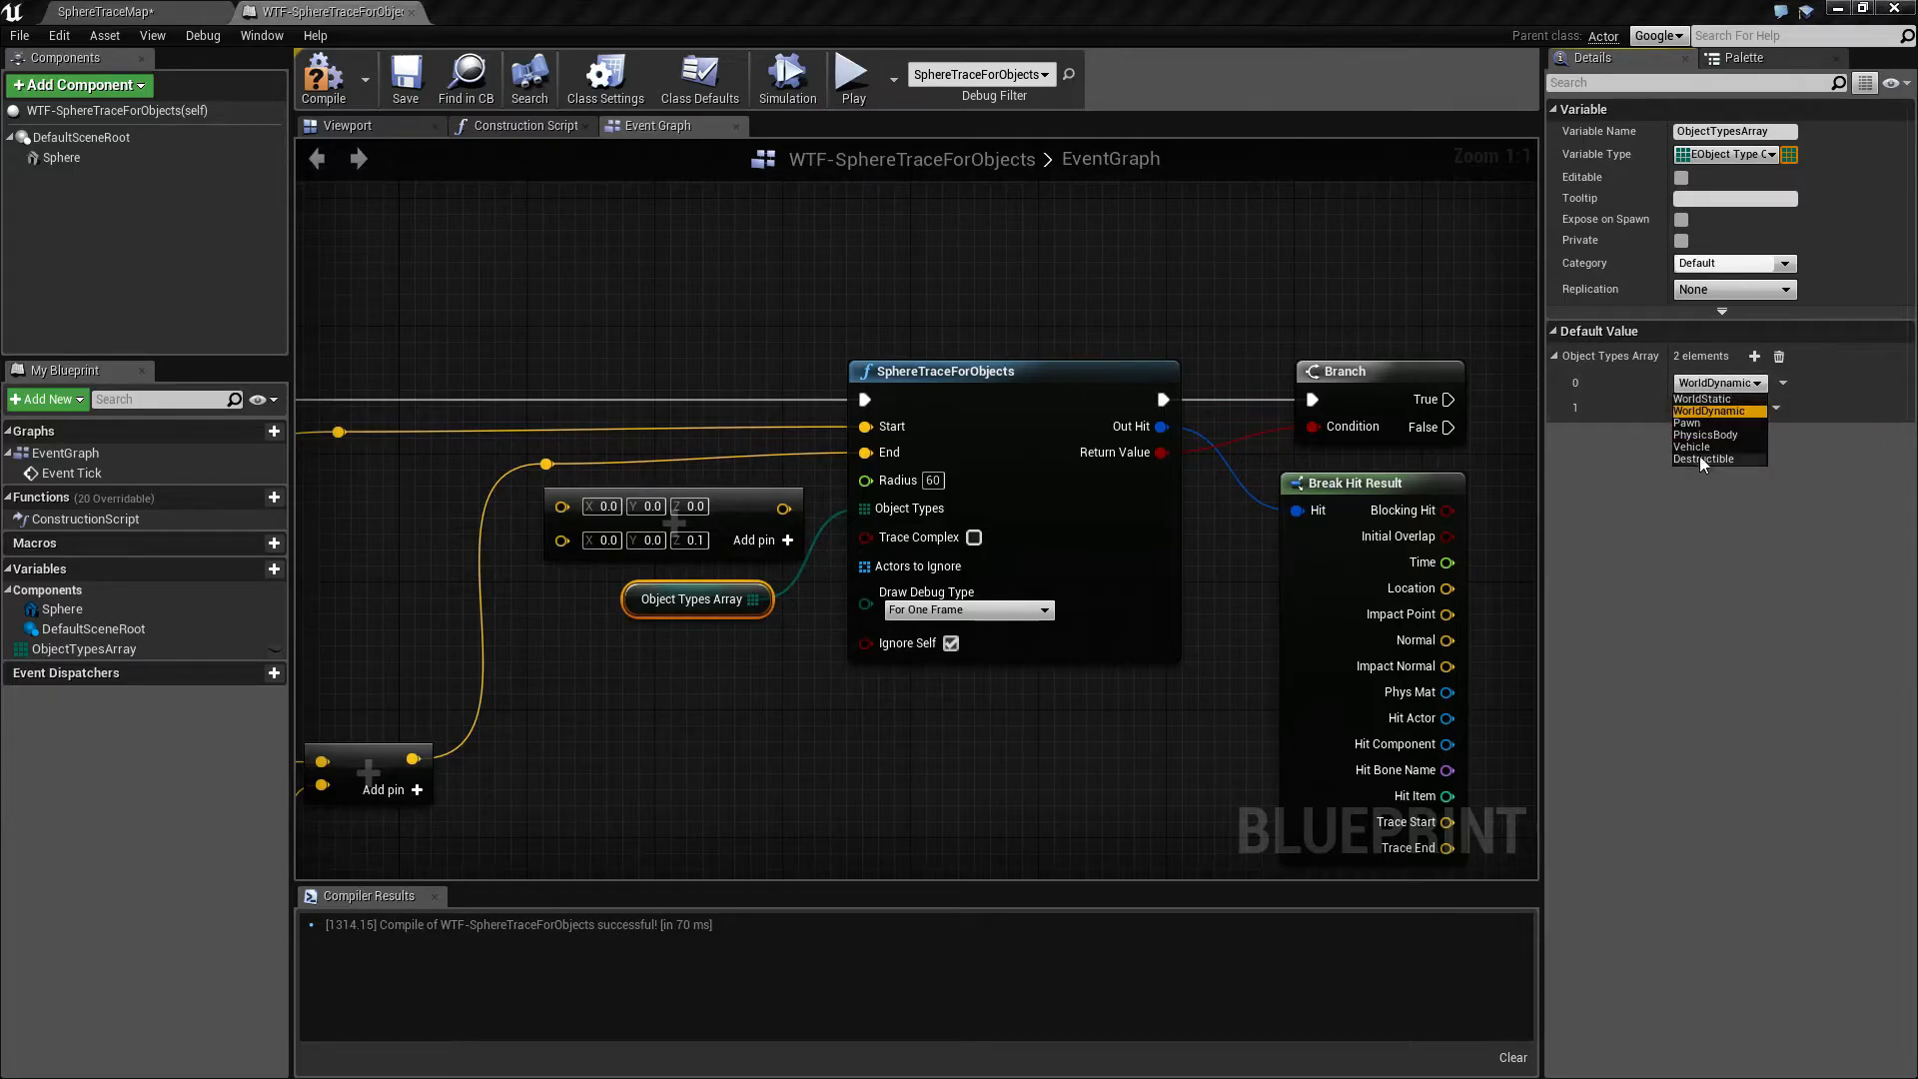
pyautogui.click(1703, 422)
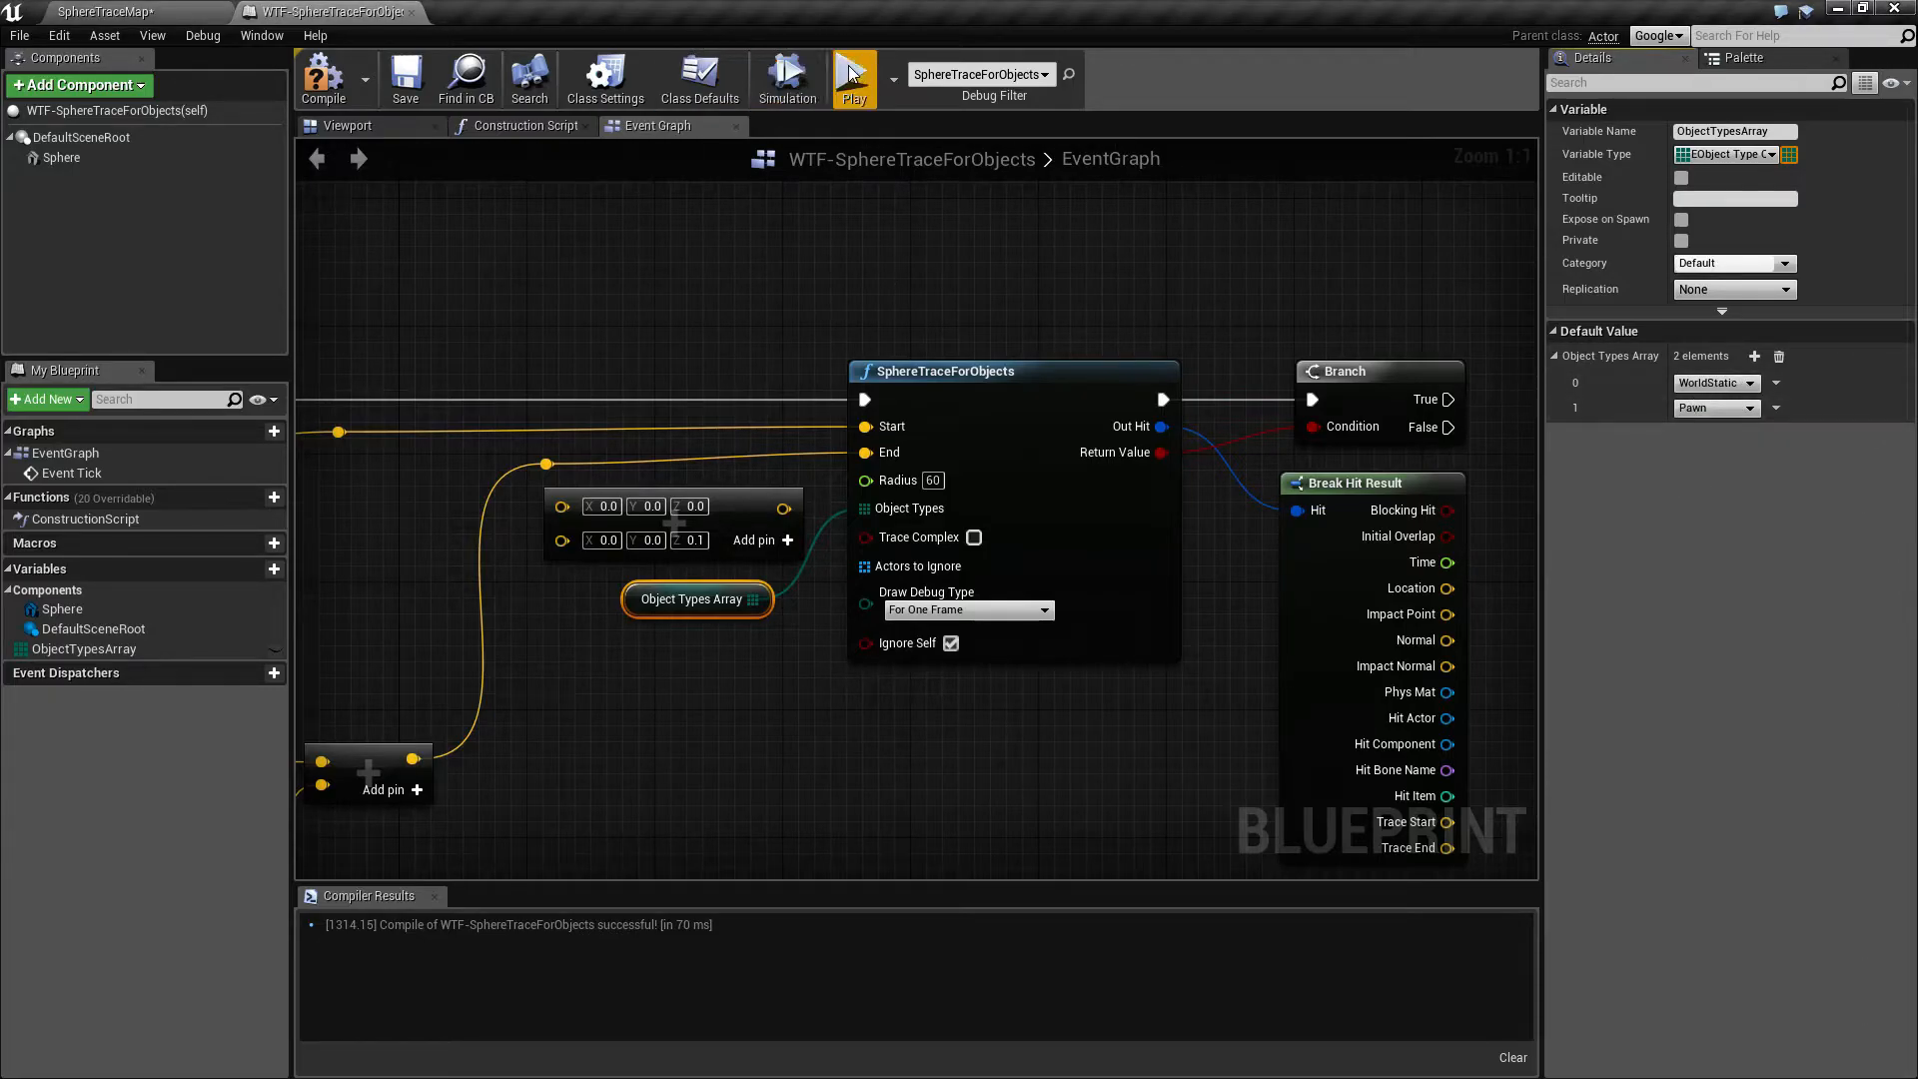
pyautogui.click(853, 76)
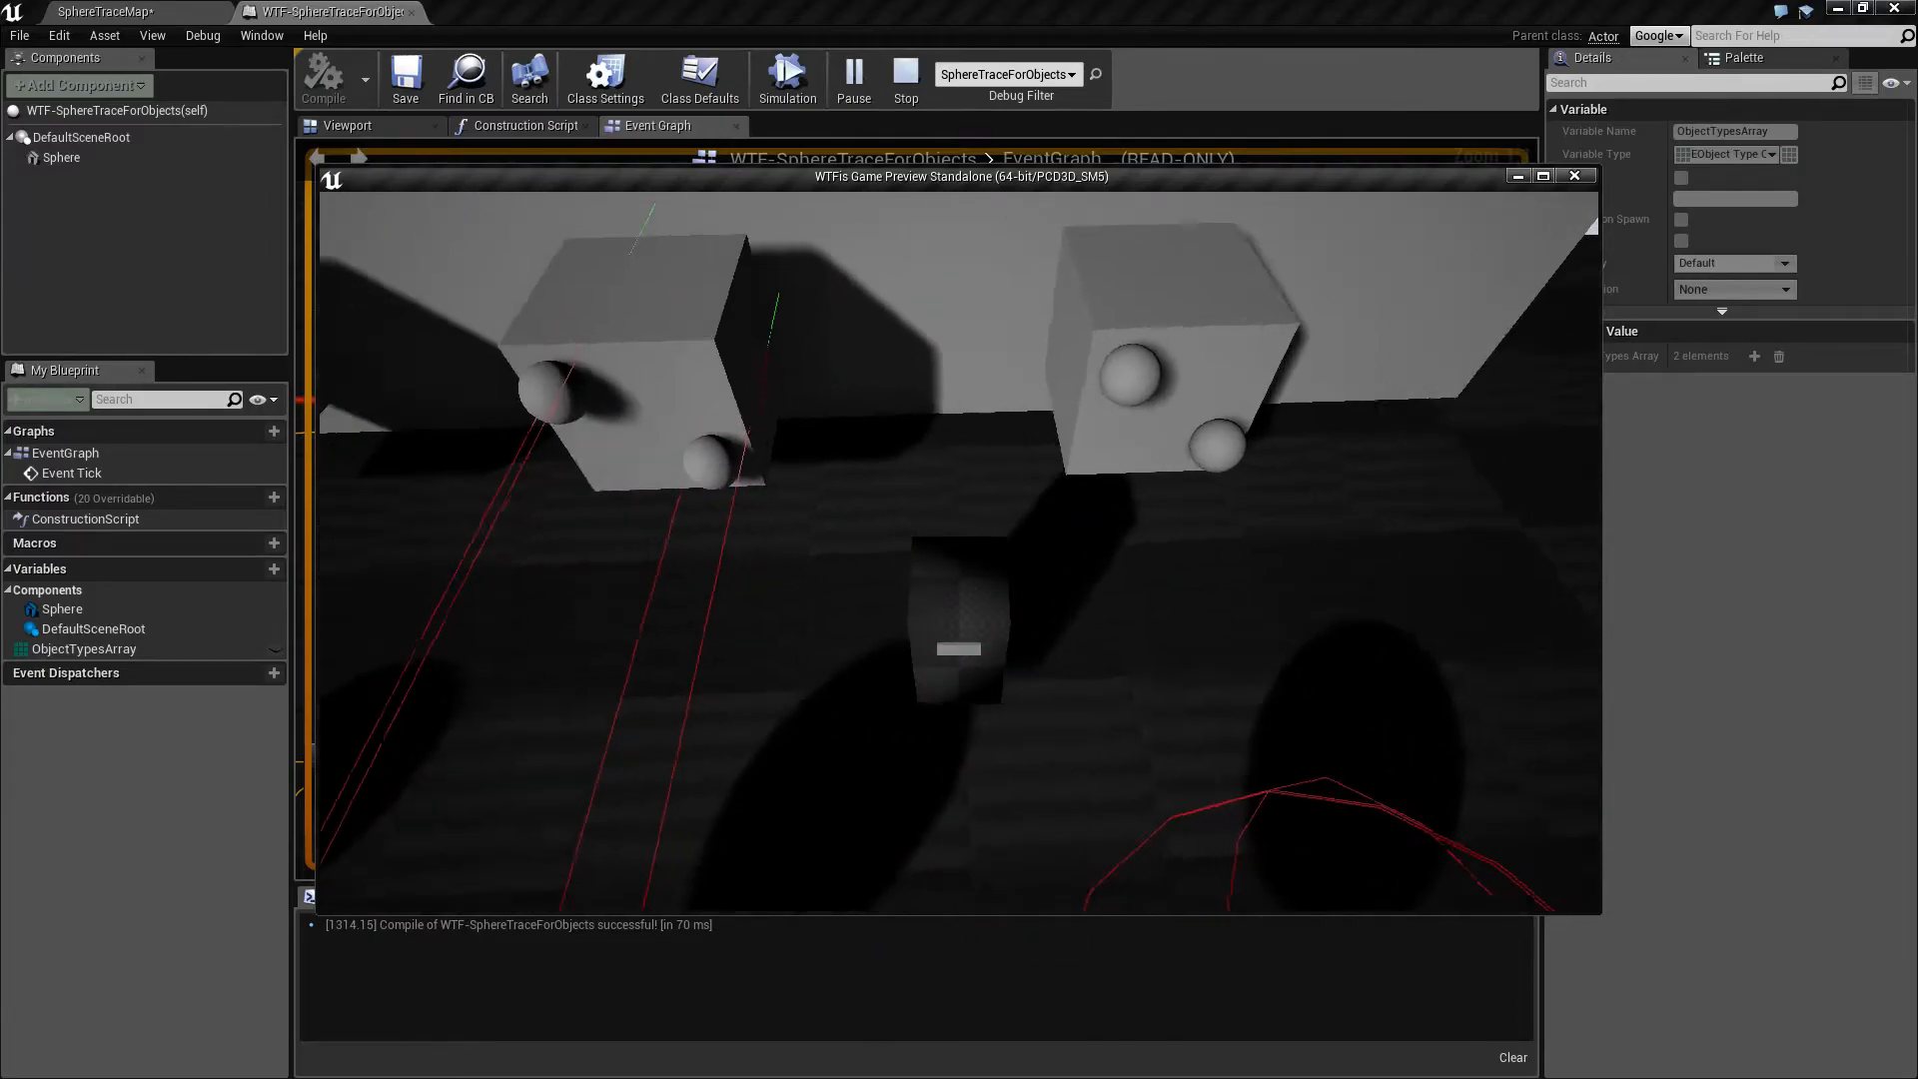
# Watch the trace spheres in the standalone preview, then stop the play test.
pyautogui.click(905, 76)
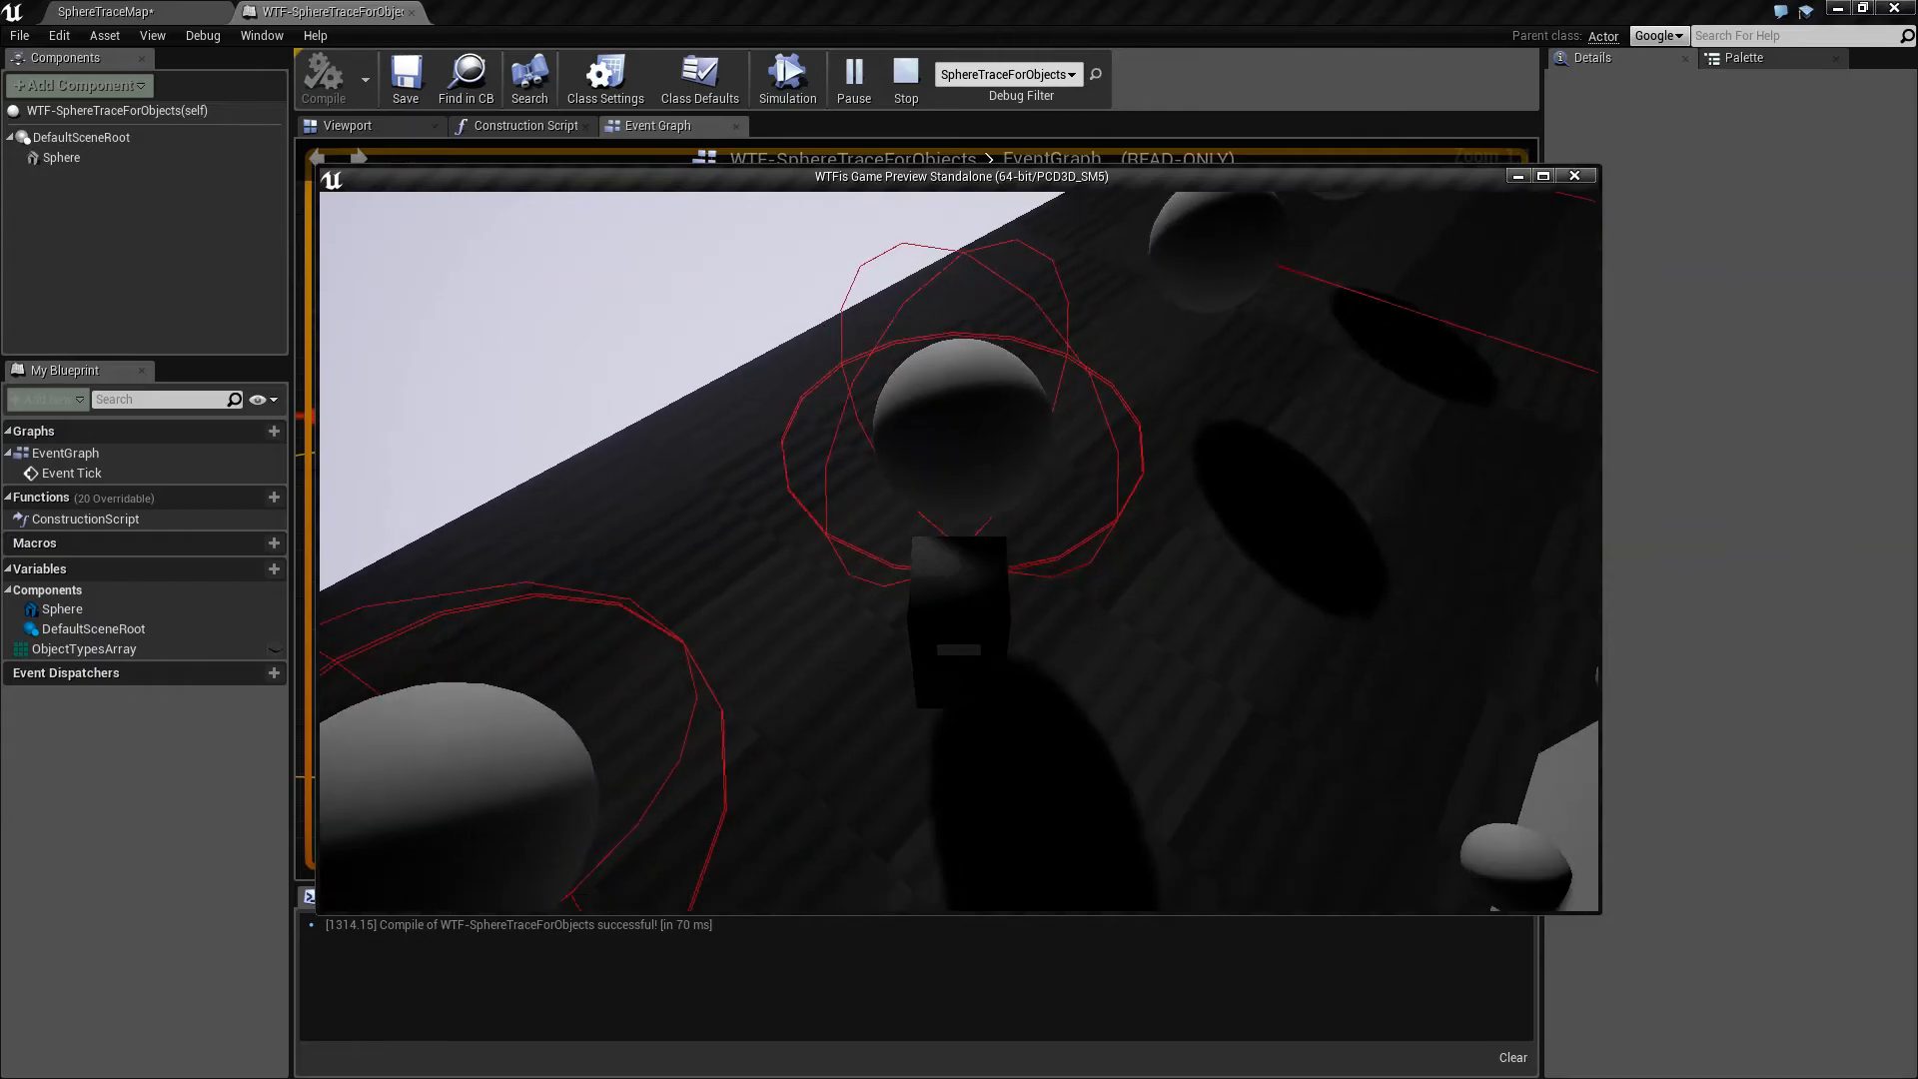
pyautogui.click(903, 74)
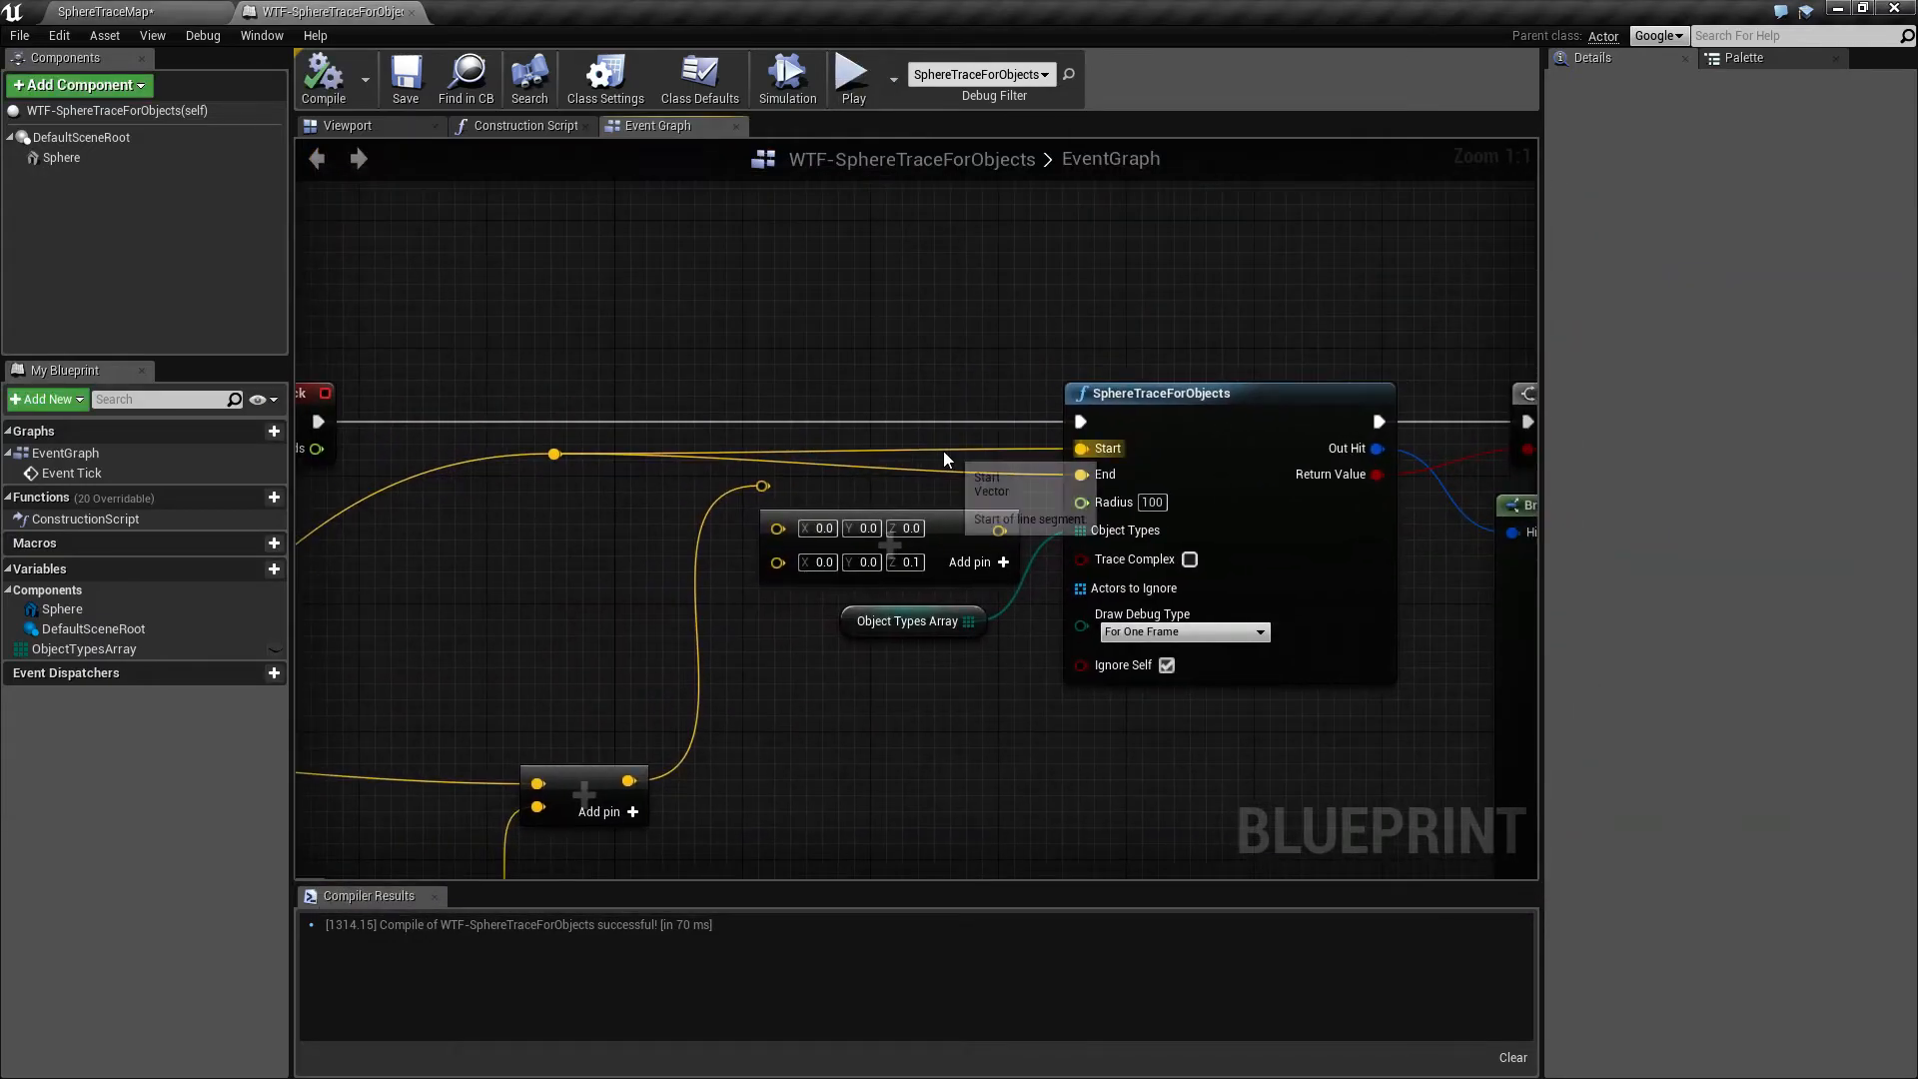
pyautogui.moveTo(888, 433)
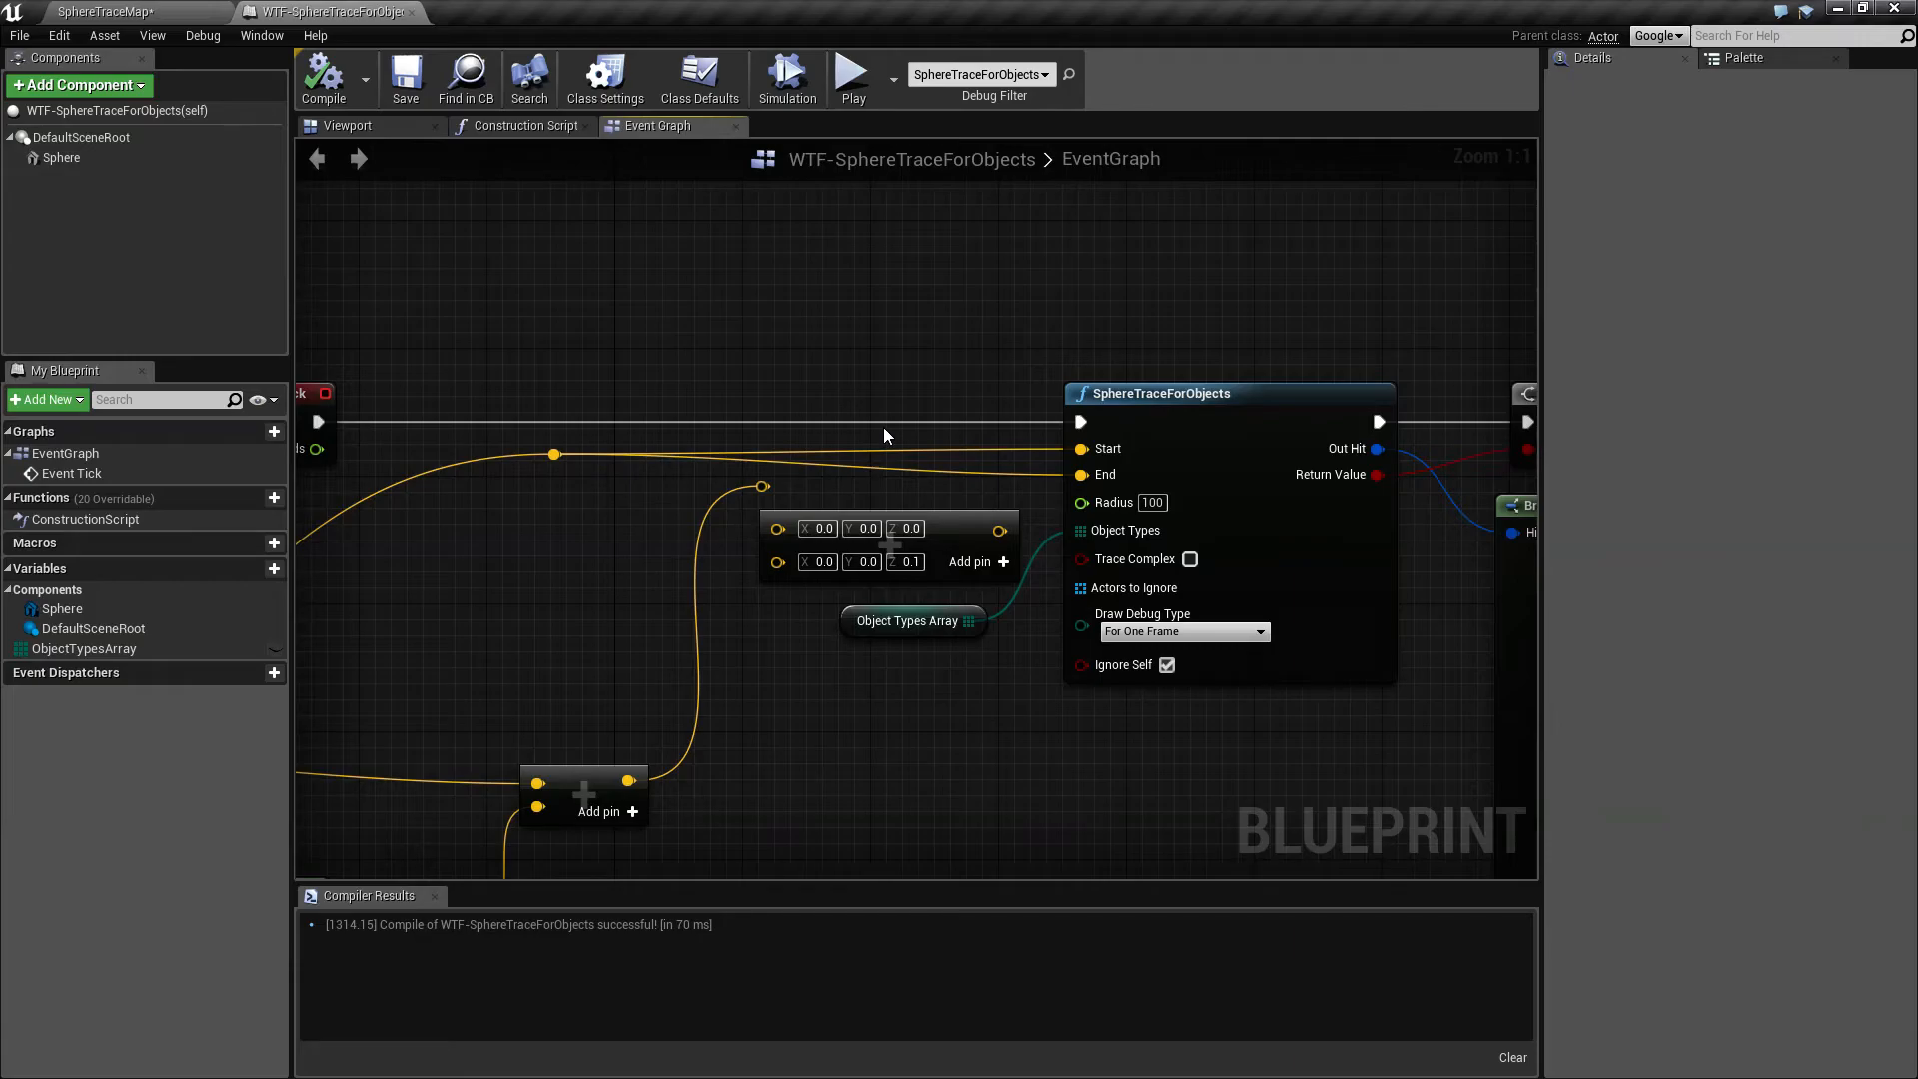
pyautogui.moveTo(956, 599)
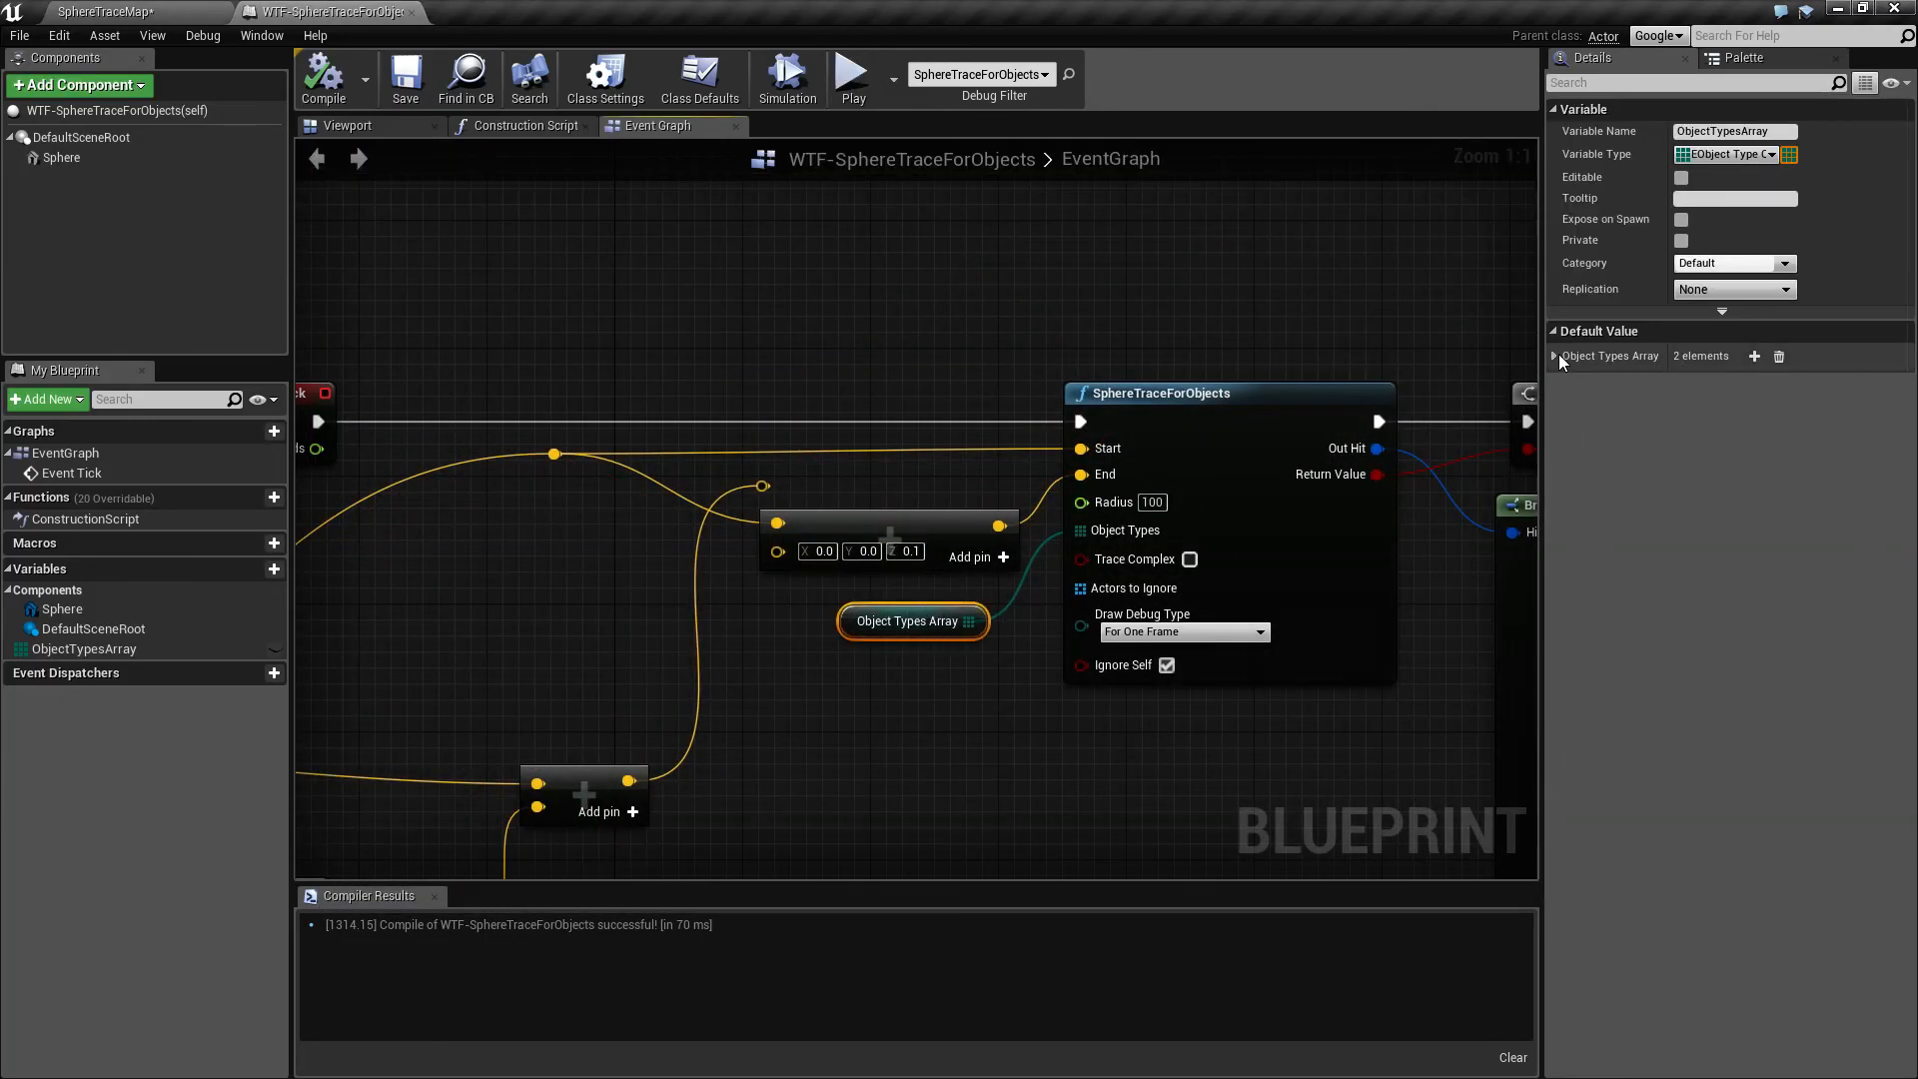
# Expand the Object Types Array defaults to confirm WorldStatic and Pawn entries.
pyautogui.click(1554, 355)
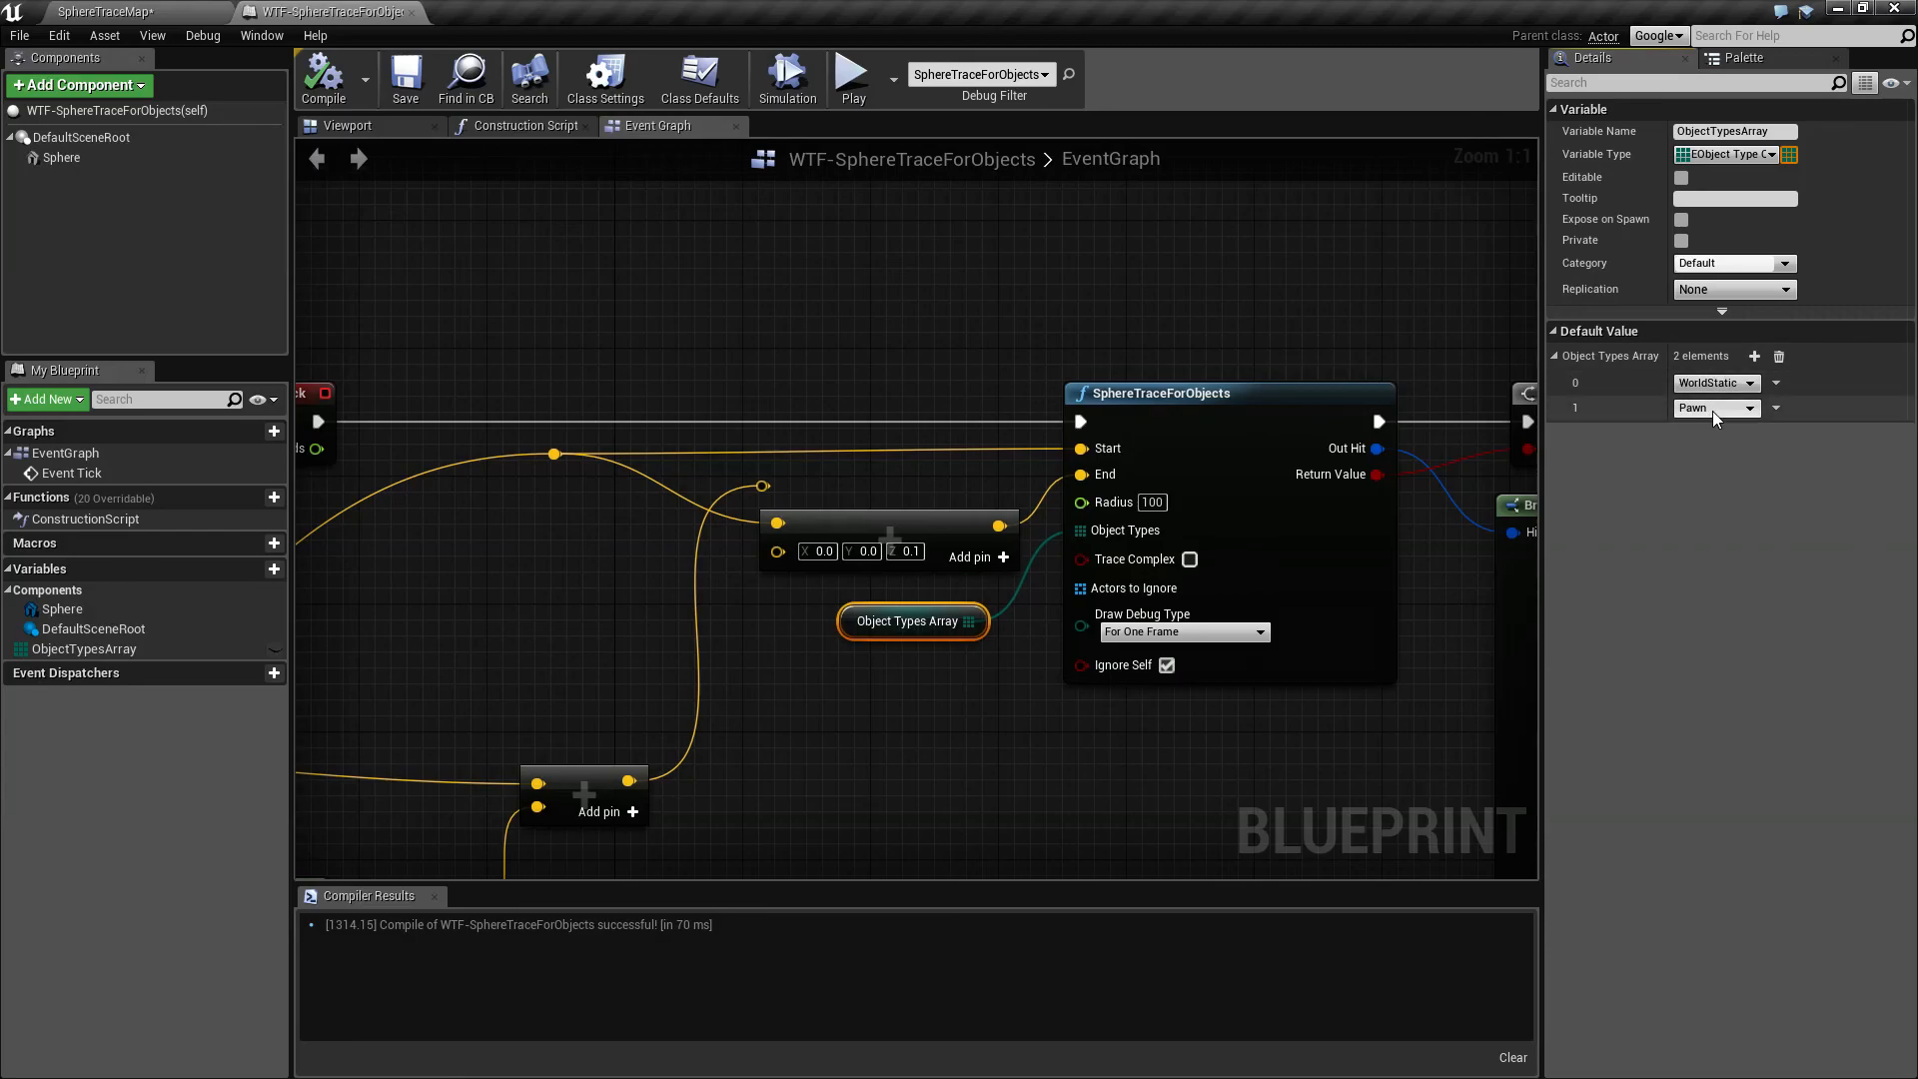